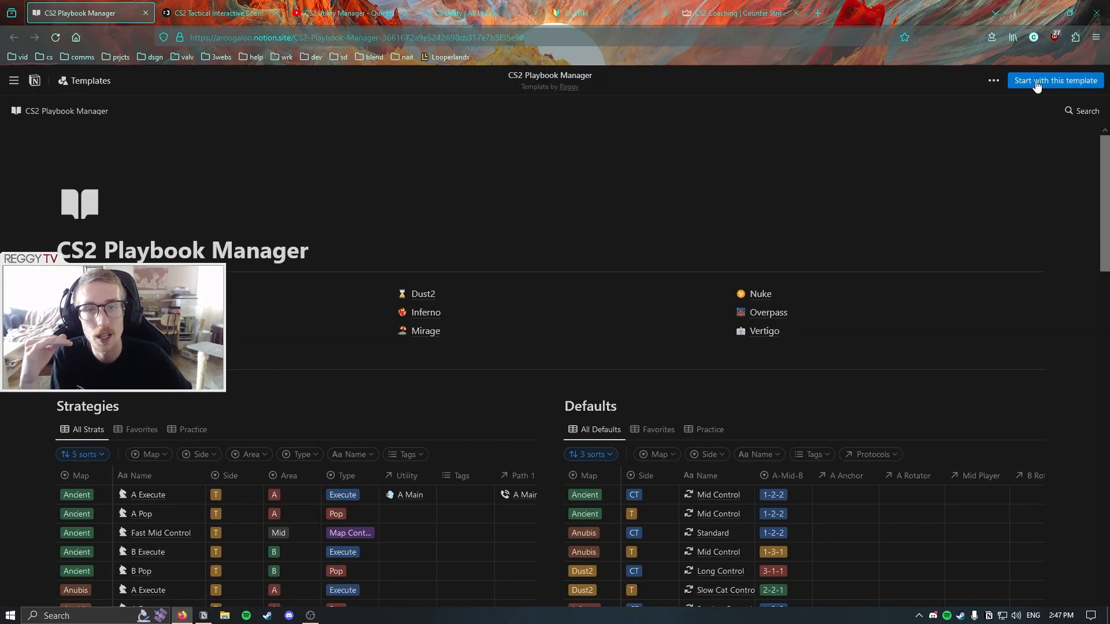
Scroll down the playbook page to the Protocols and Utility databases.
scroll("down", 3)
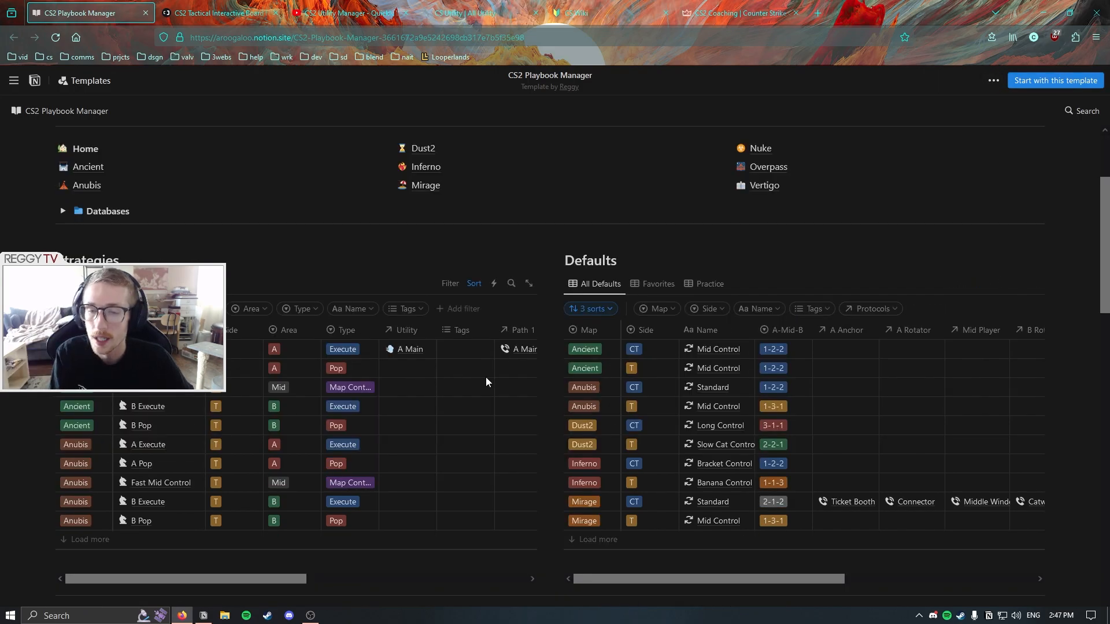
scroll("down", 3)
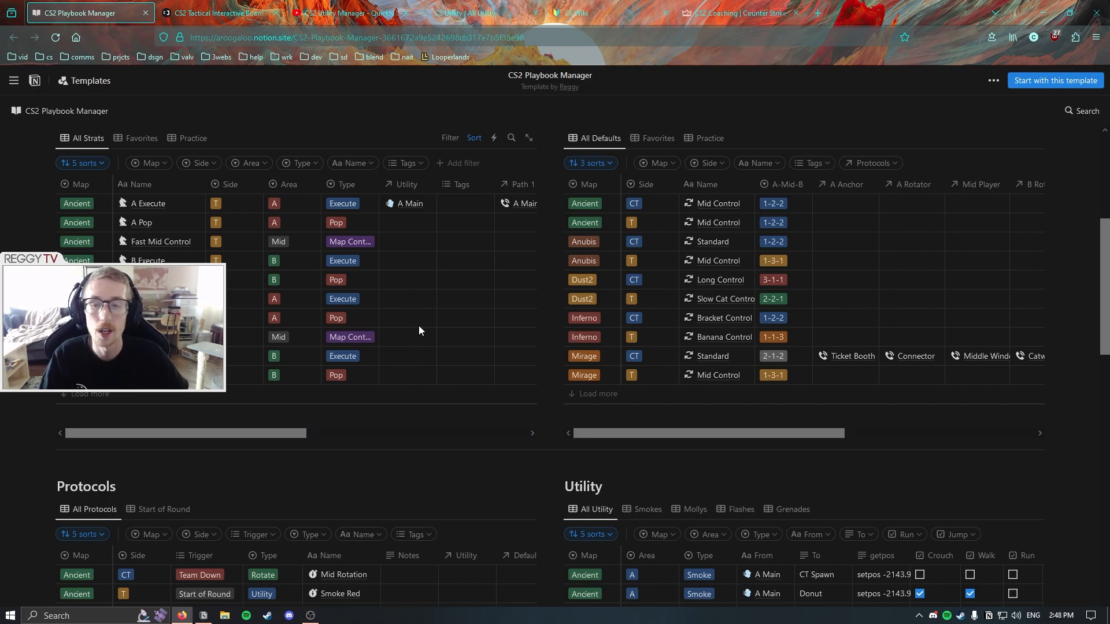
mouse_move(446, 340)
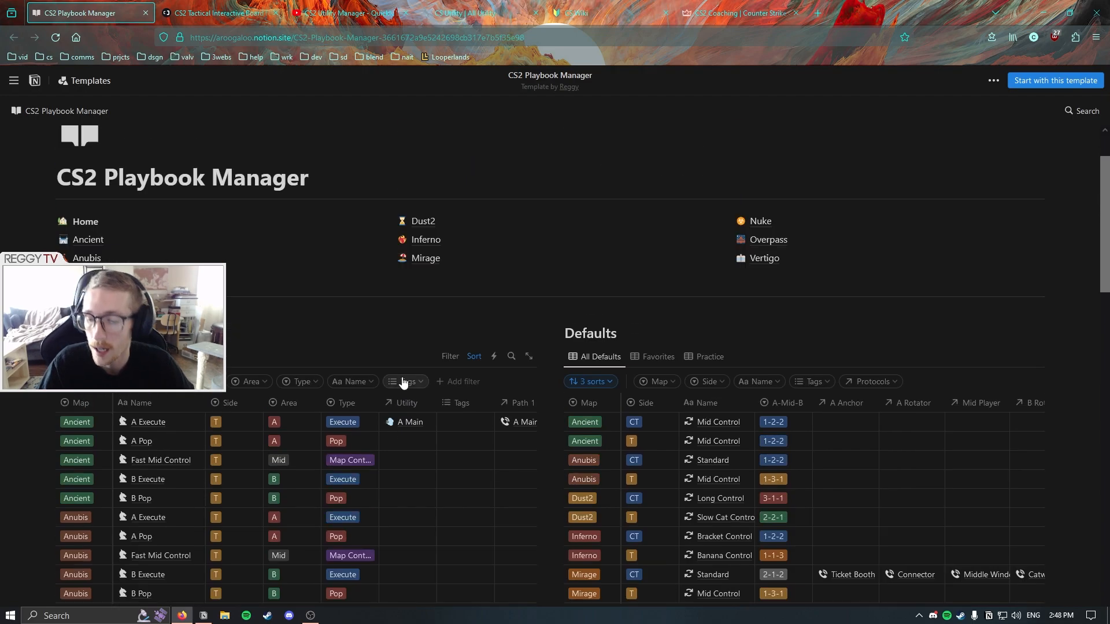
scroll("down", 3)
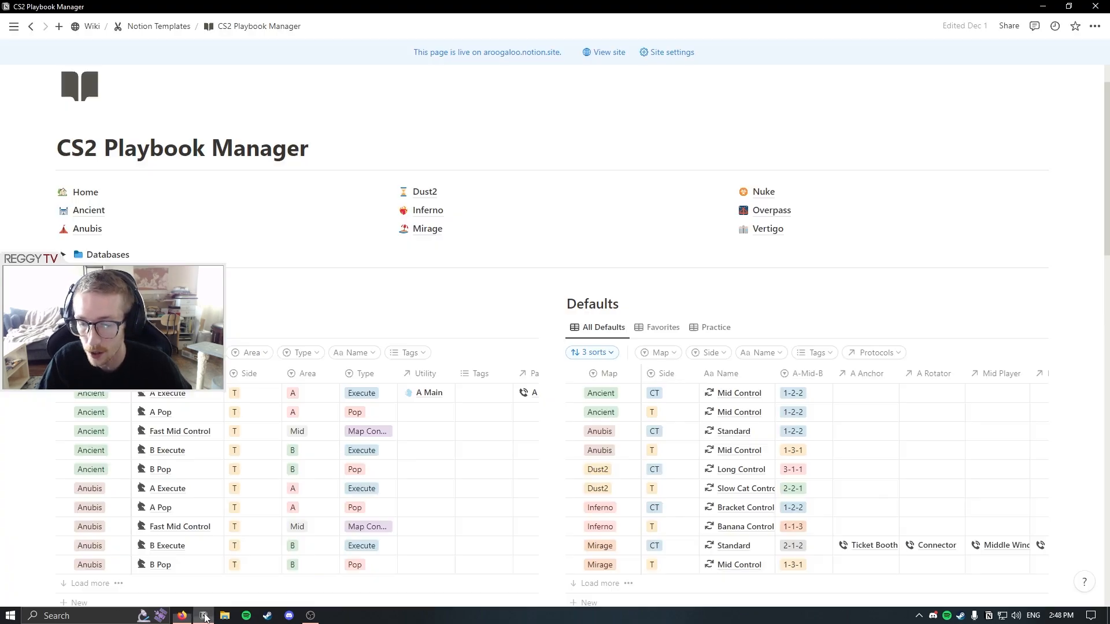
mouse_move(328, 567)
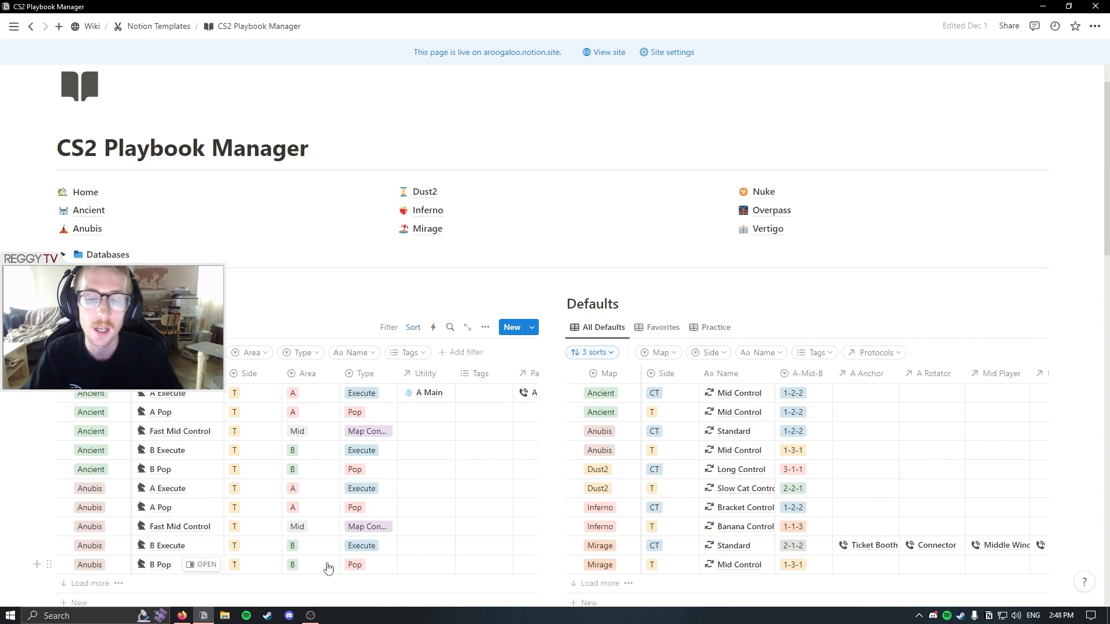
mouse_move(346, 431)
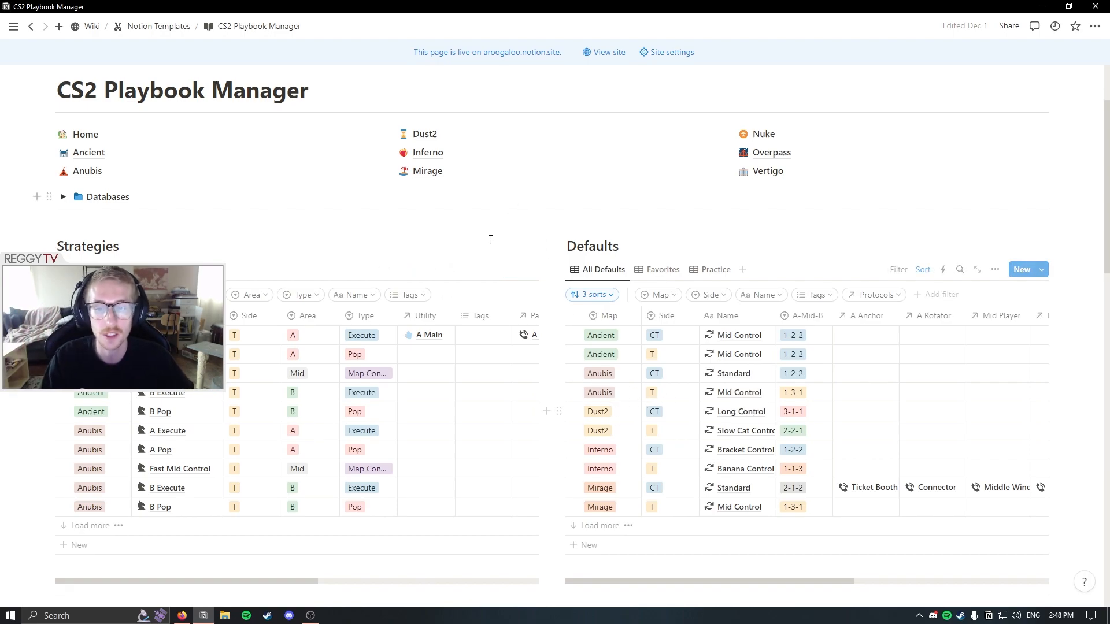
scroll("down", 3)
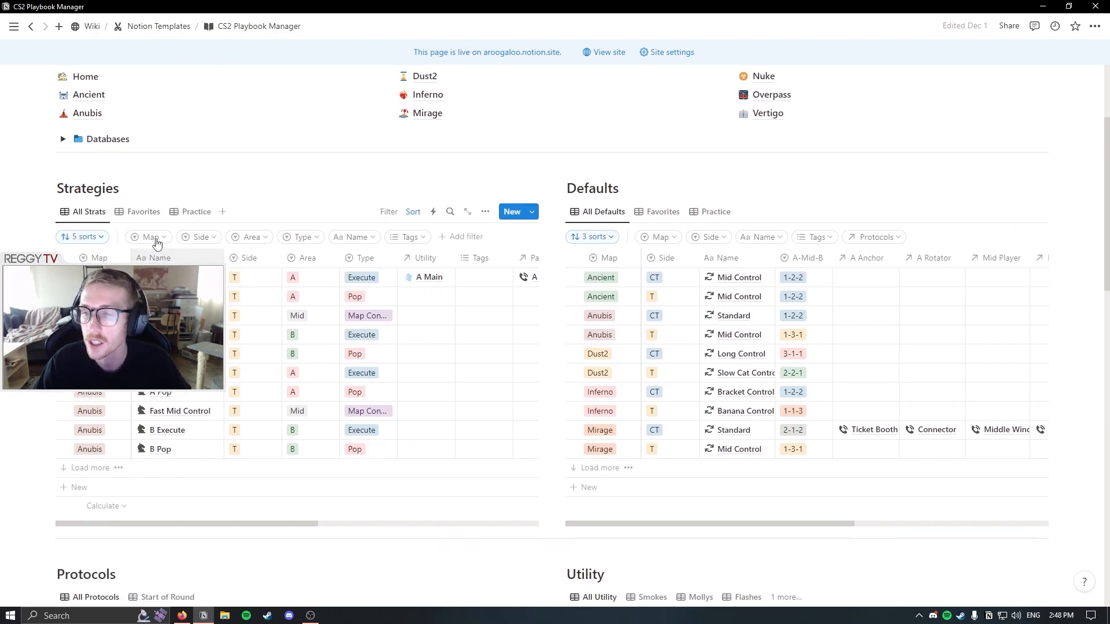
scroll("down", 3)
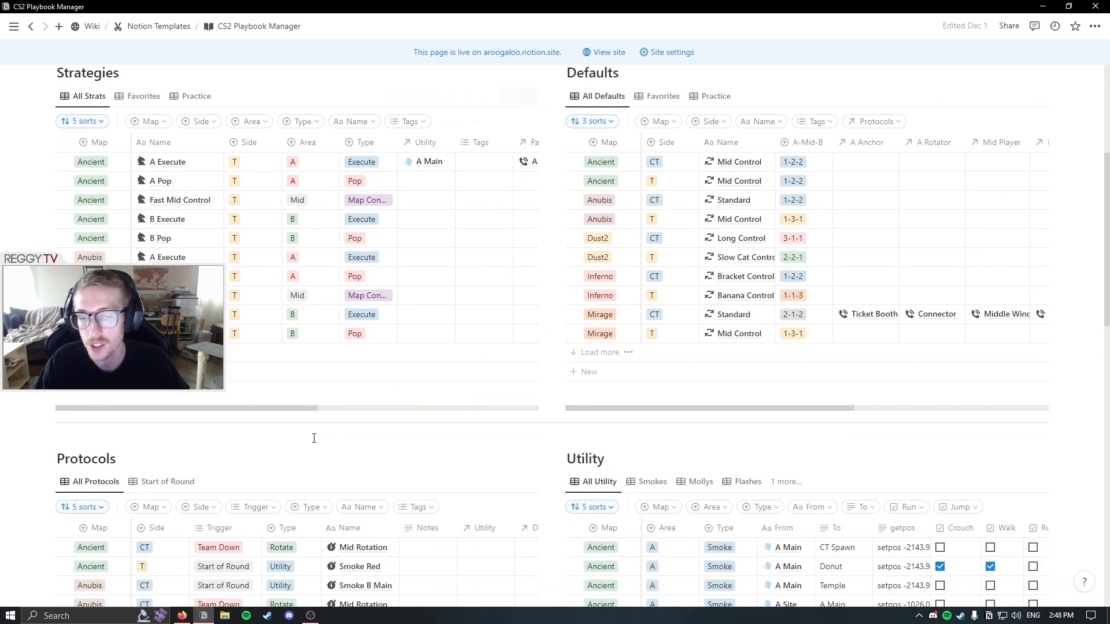
scroll("down", 3)
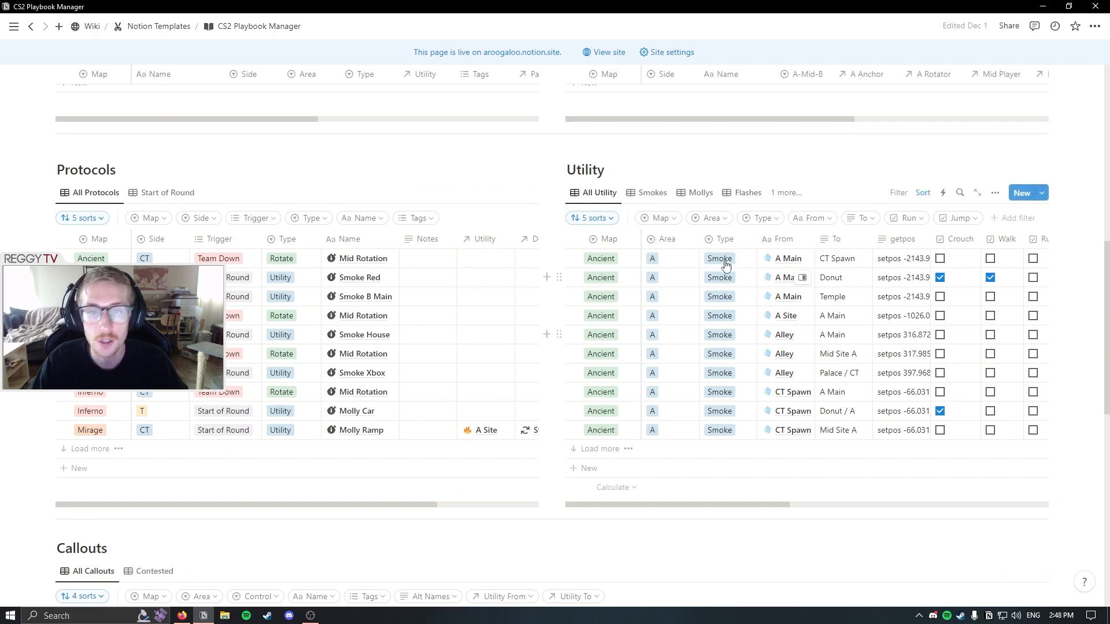
mouse_move(761, 430)
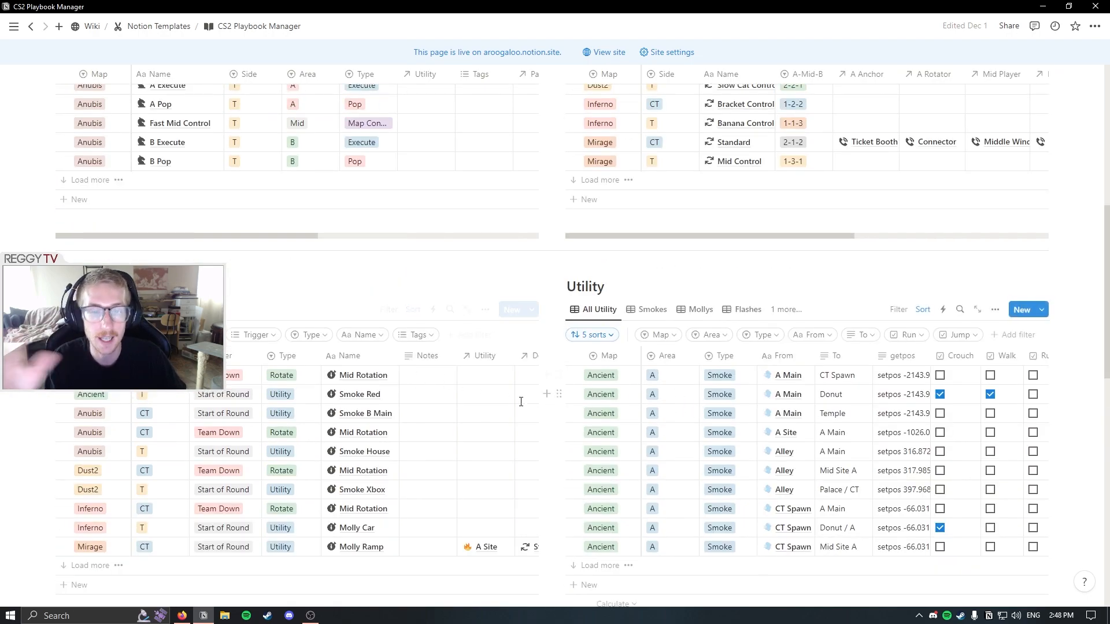
scroll("up", 3)
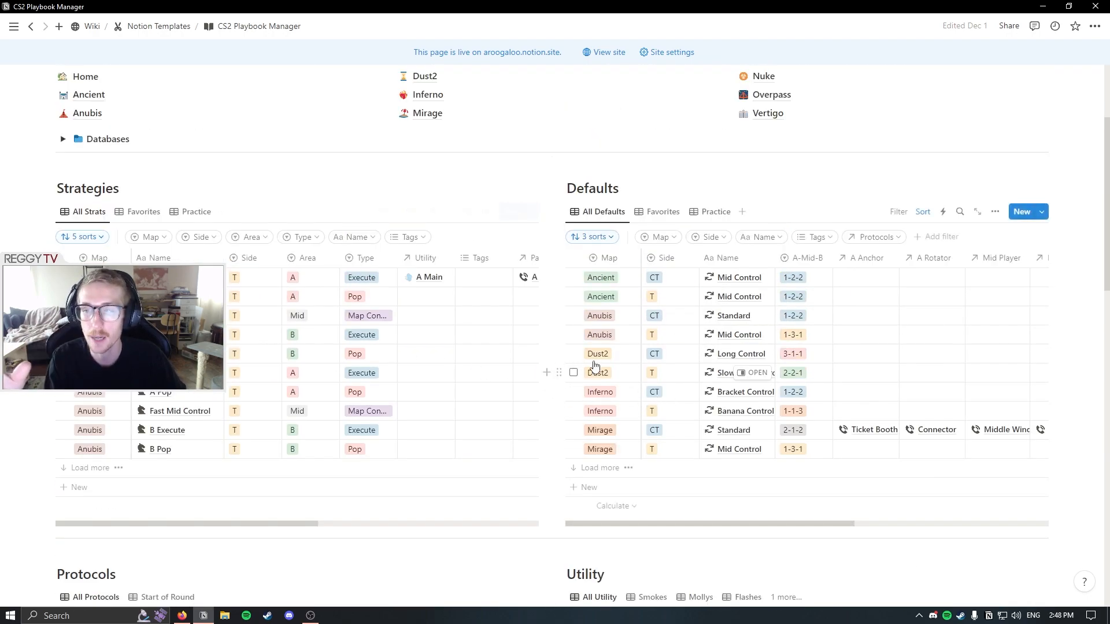
scroll("down", 3)
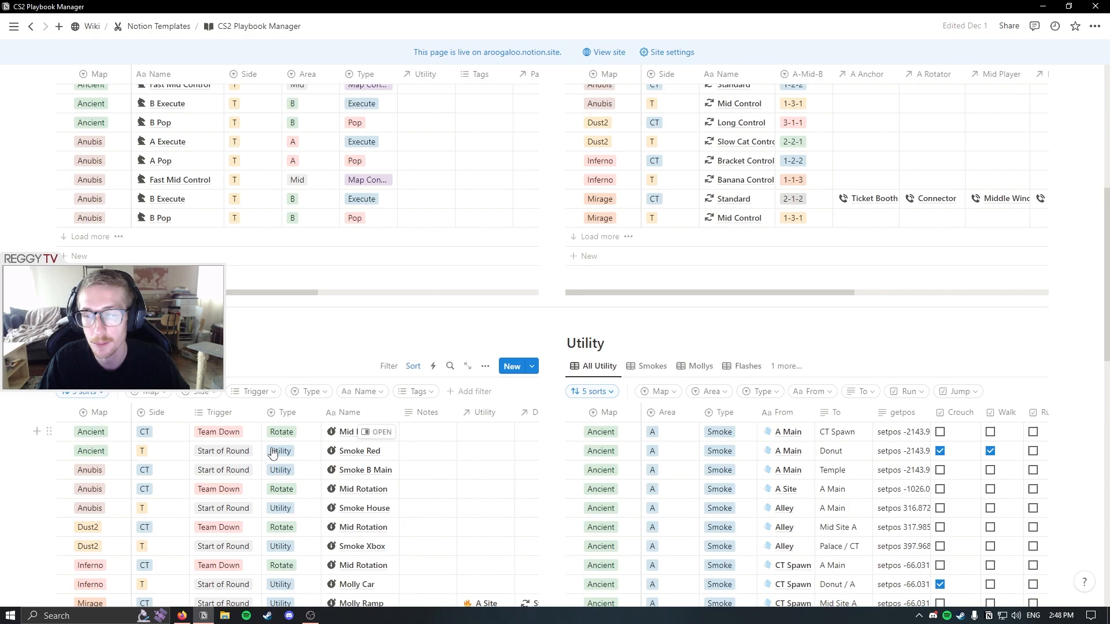
scroll("down", 3)
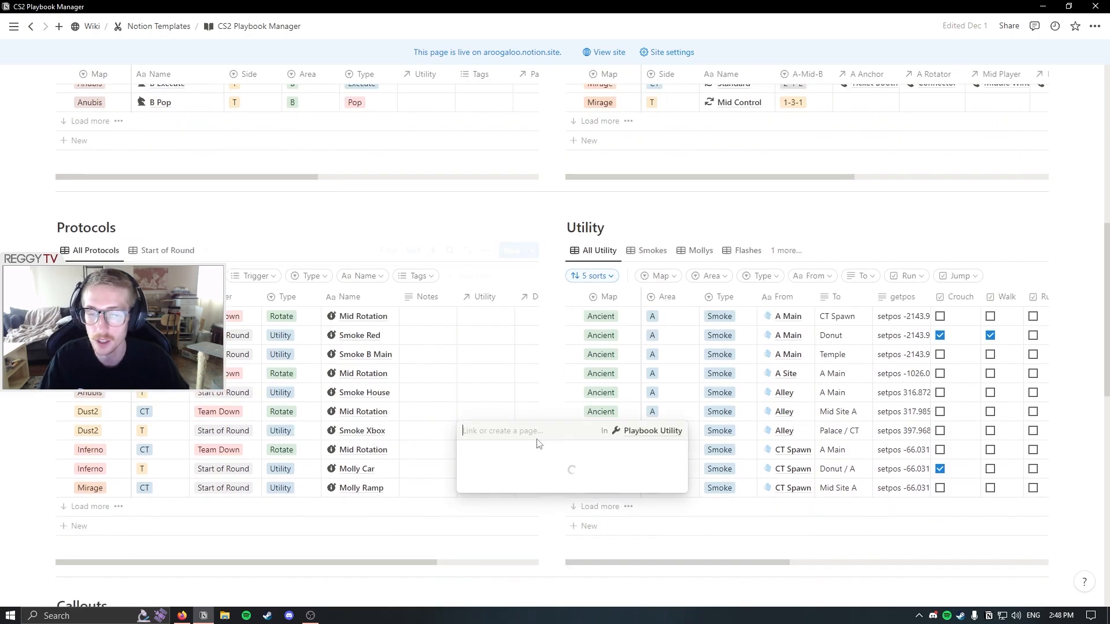
Search 'T S' and link Dust2 Mid Smoke T Spawn → Xbox as Smoke Xbox's utility.
type("T Spawn")
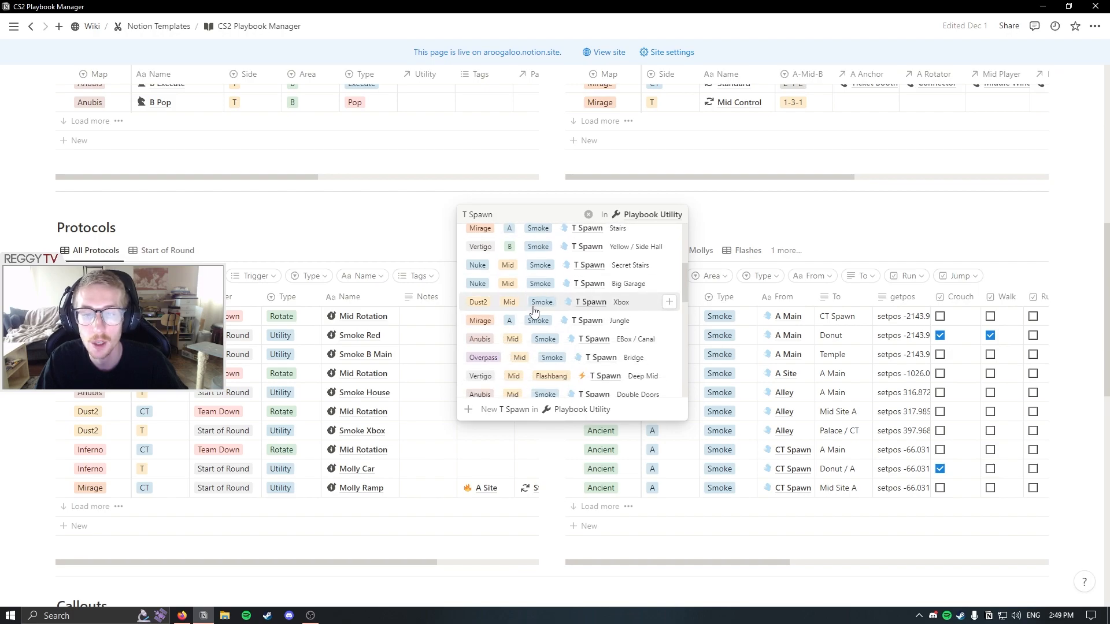
left_click(587, 302)
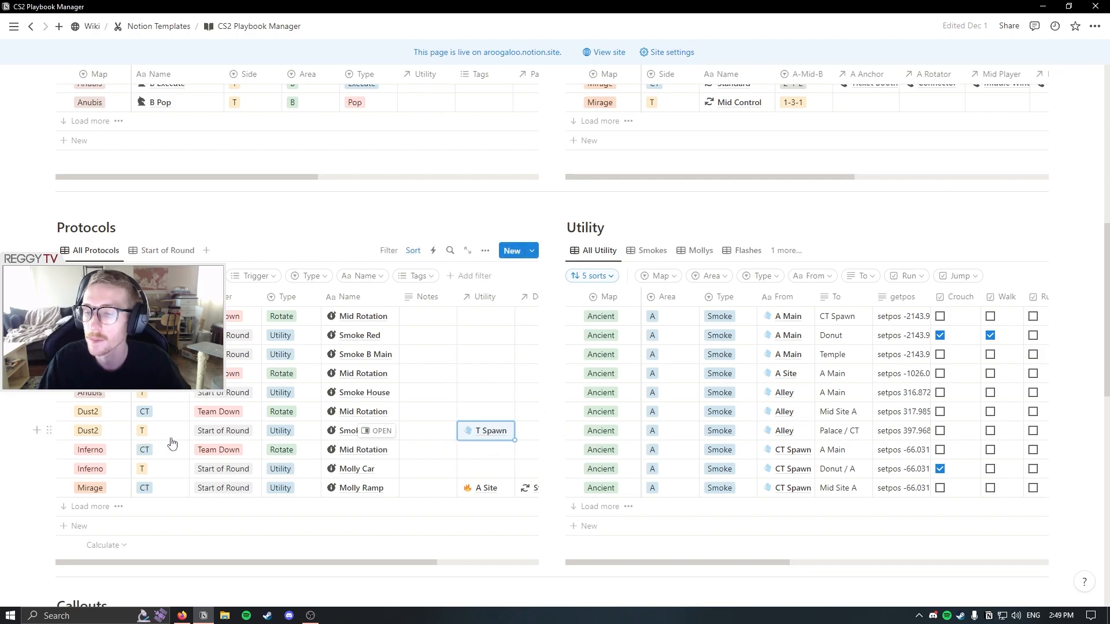
mouse_move(448, 444)
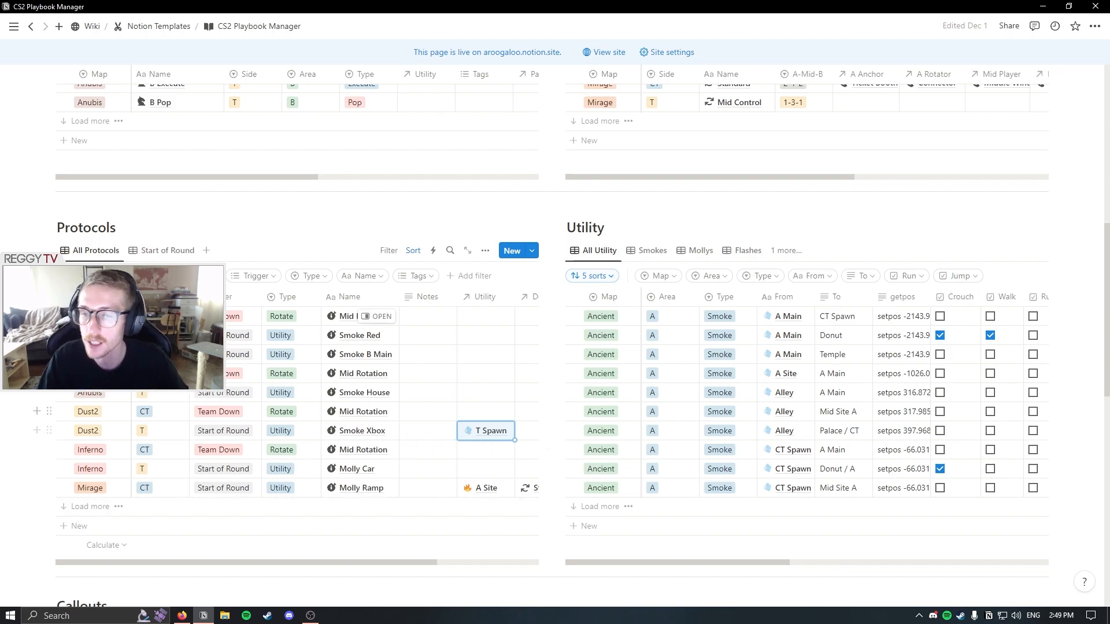
left_click(168, 250)
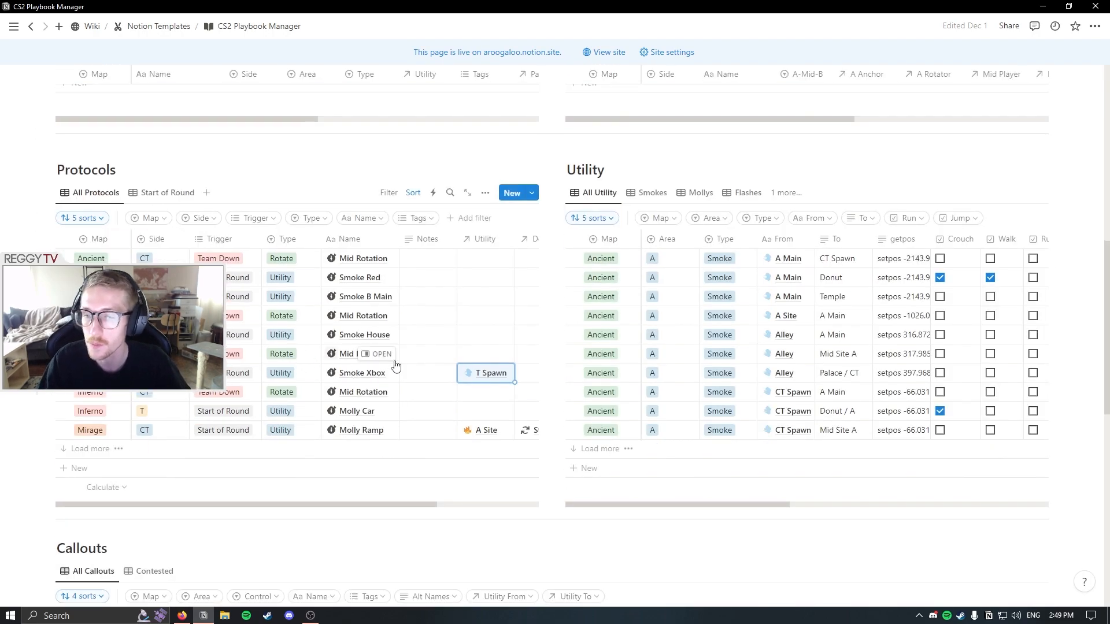
Peek at the linked T Spawn smoke page, then switch to the published CS Utility tab.
left_click(486, 373)
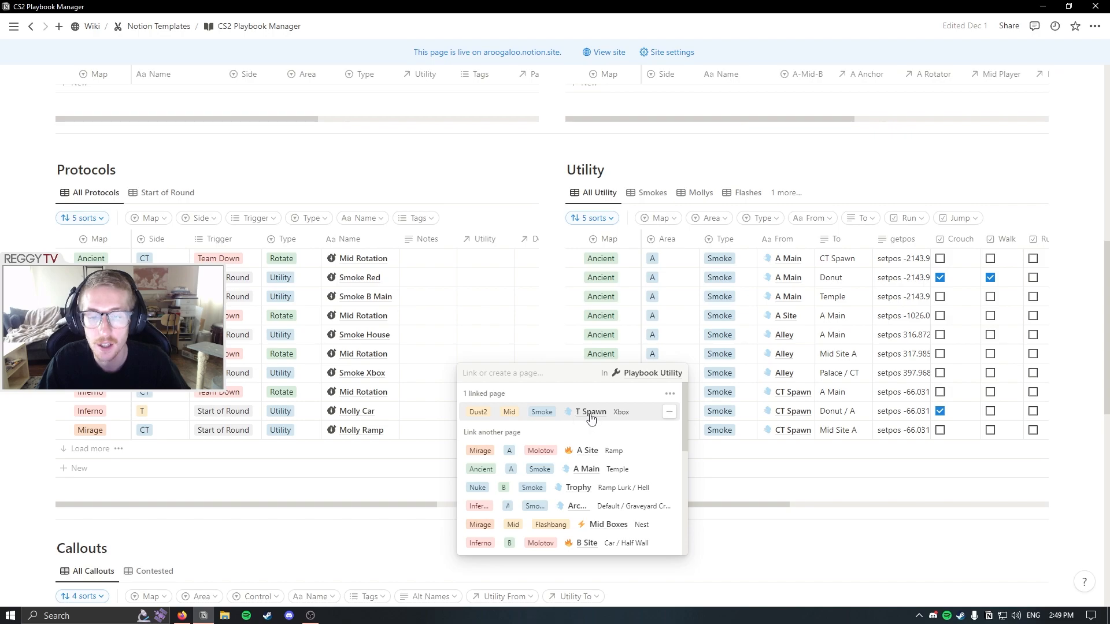
left_click(590, 411)
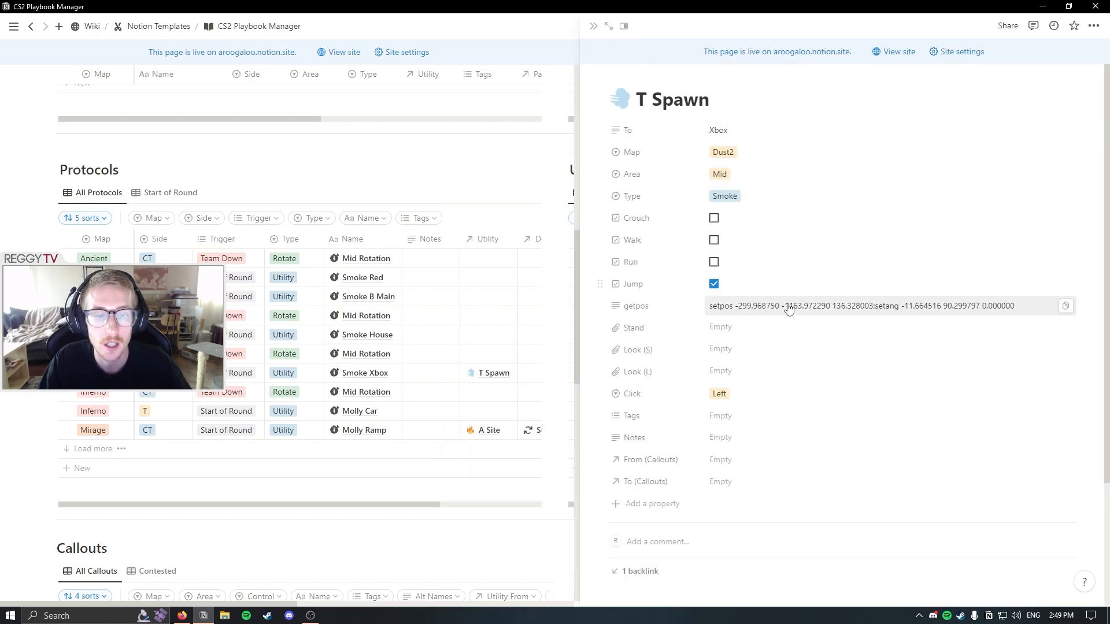
left_click(1065, 306)
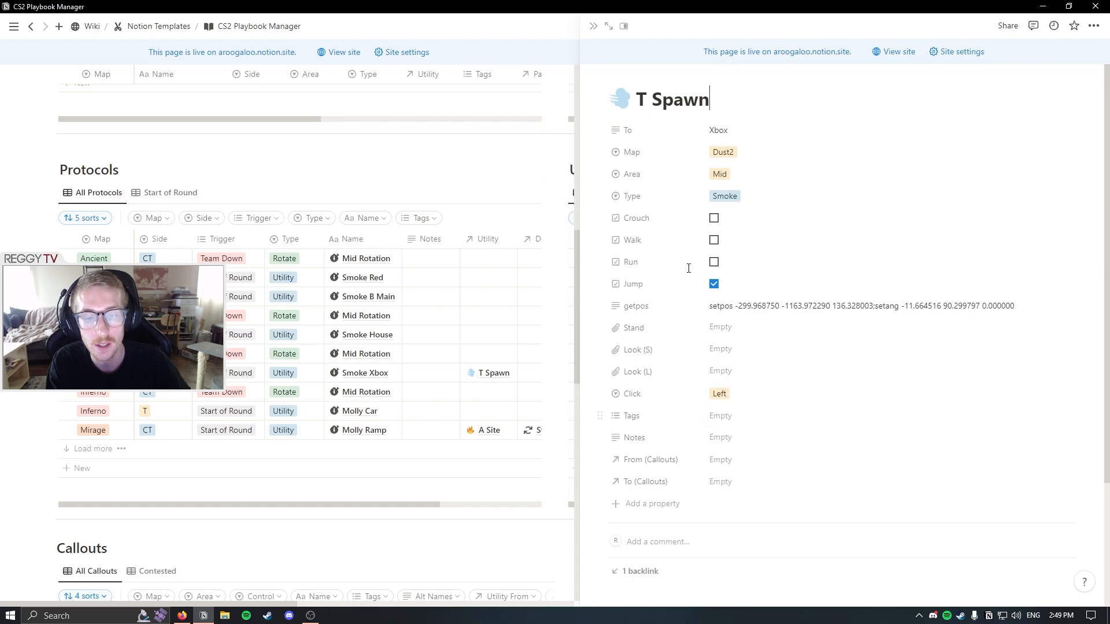
left_click(593, 26)
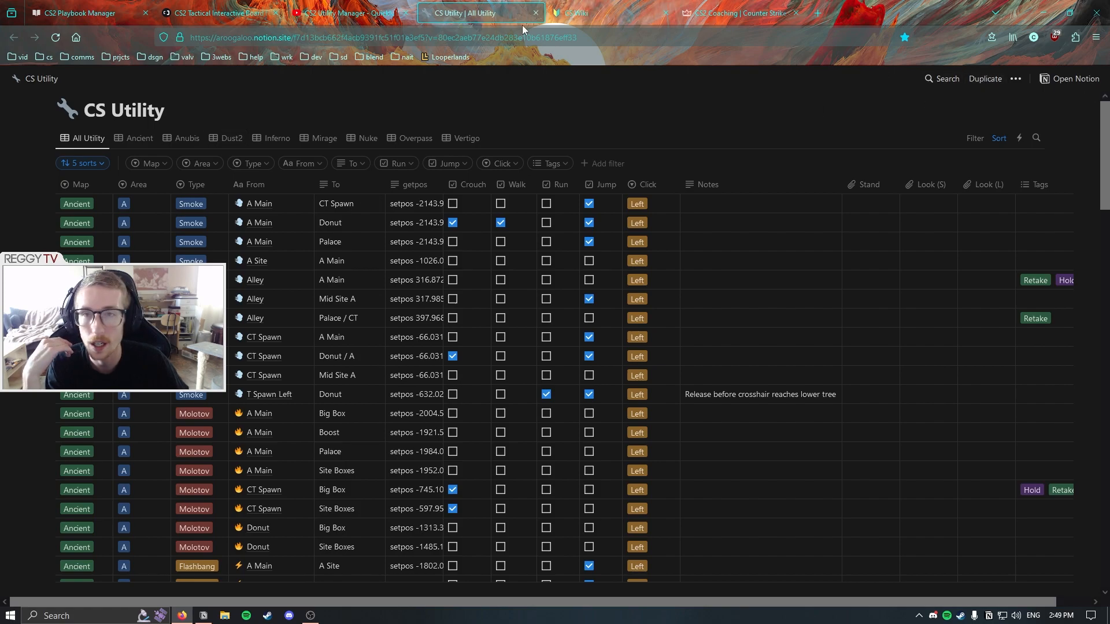
Switch to the browser tab with the CS2 Utility Manager YouTube video.
left_click(333, 13)
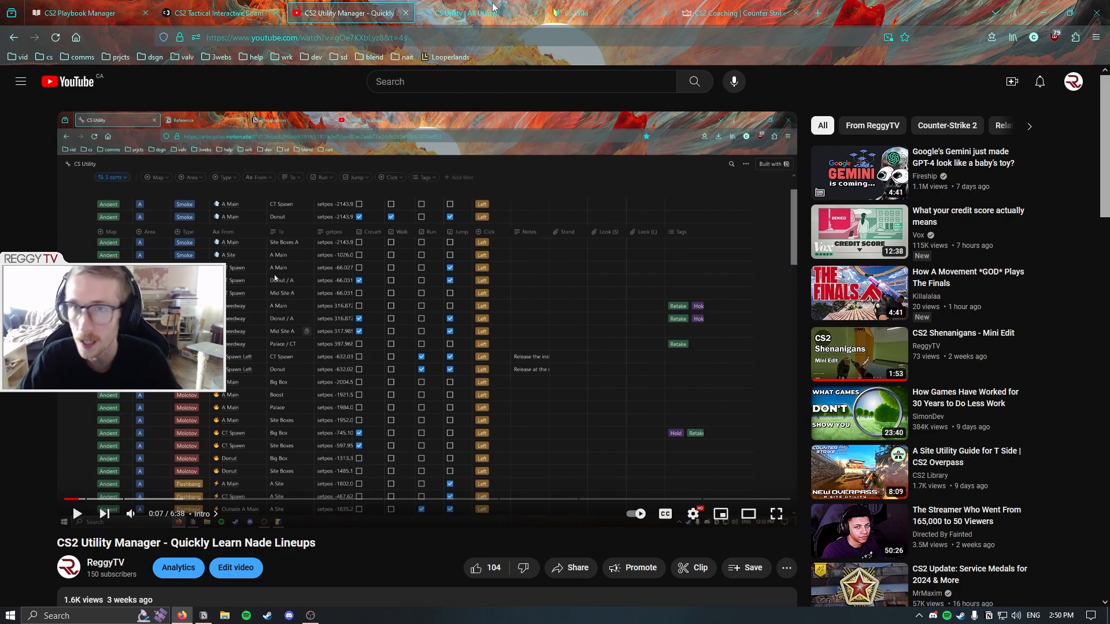
Scroll through the CS Wiki's sections on match structure, defaults, protocols and retakes.
left_click(573, 12)
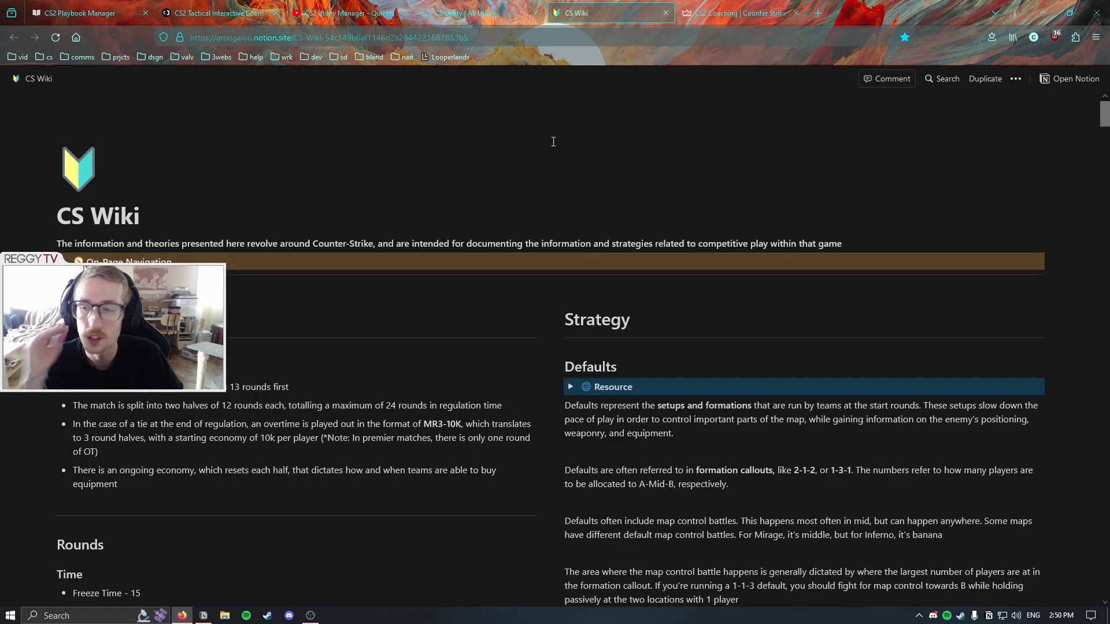
double_click(97, 216)
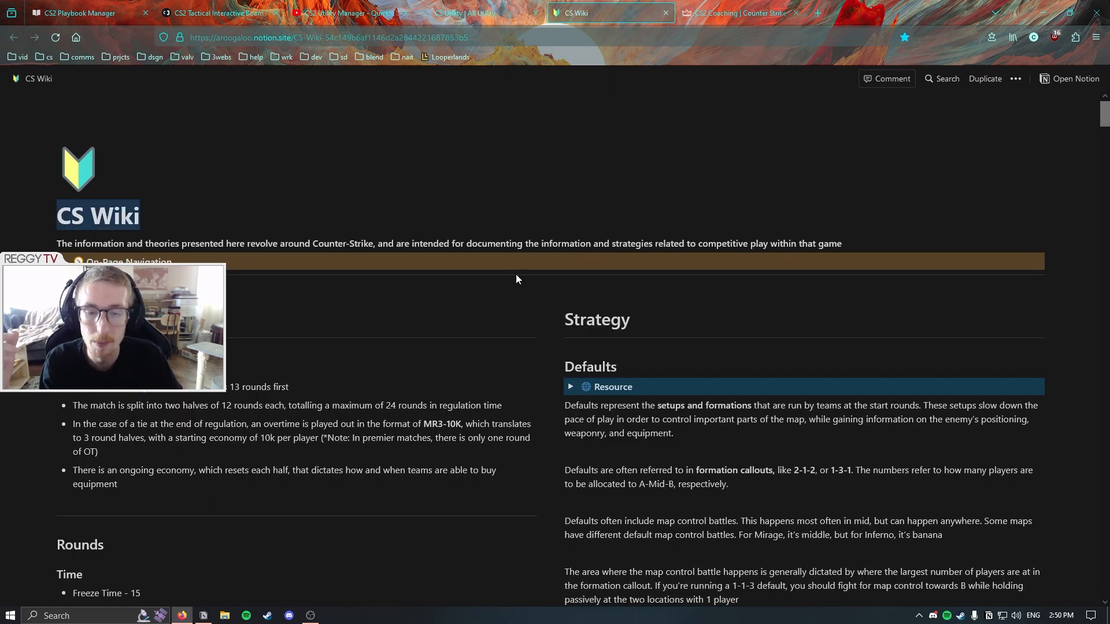
scroll("down", 3)
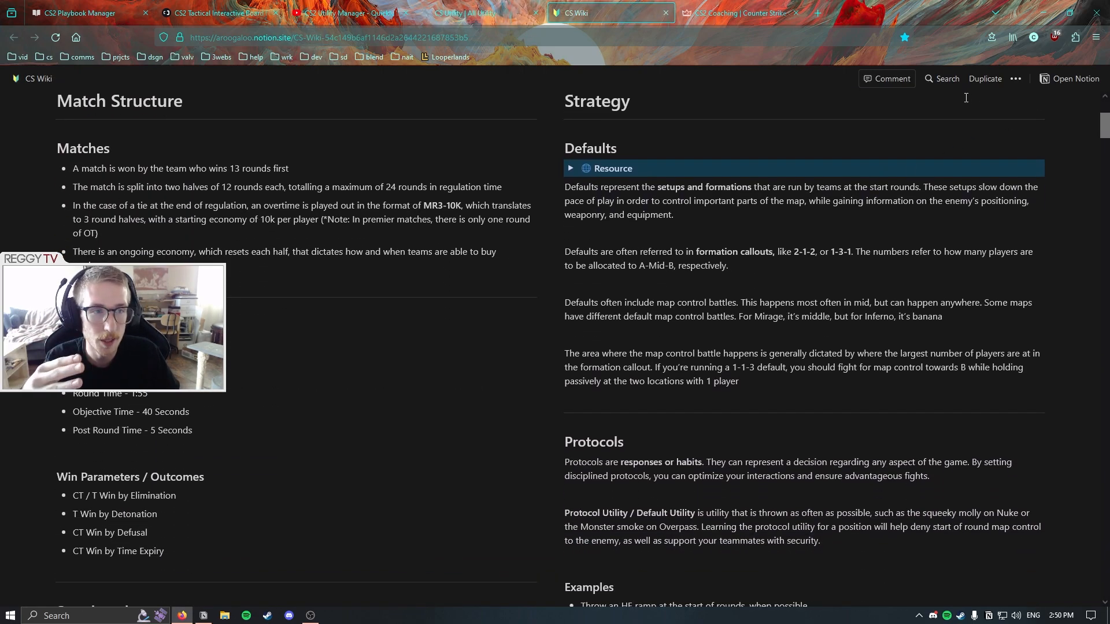
scroll("down", 3)
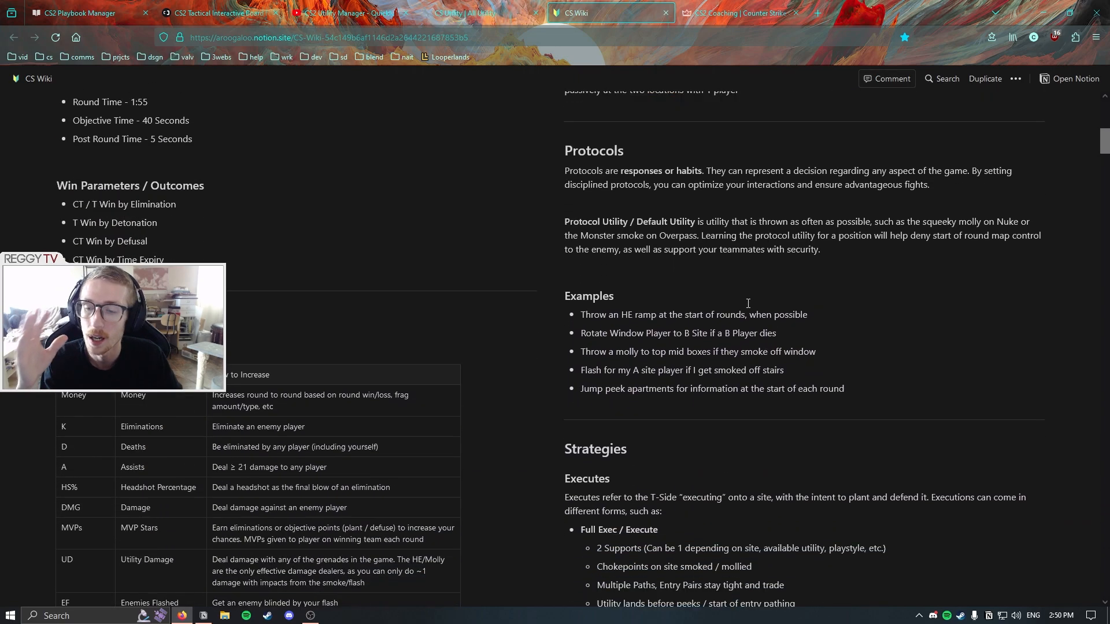
scroll("down", 3)
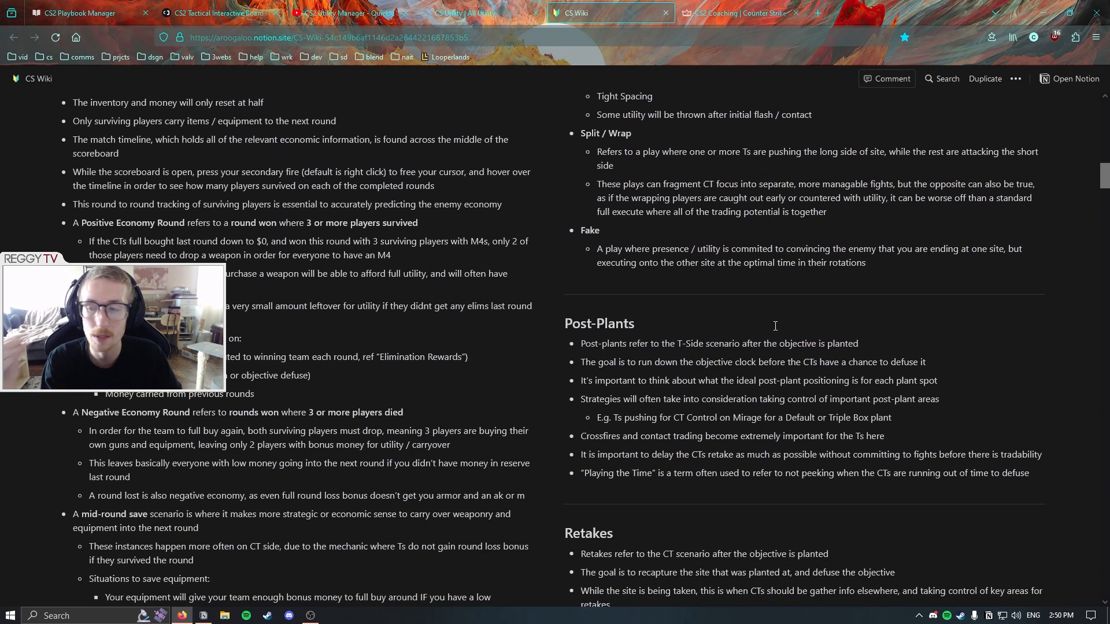
scroll("down", 3)
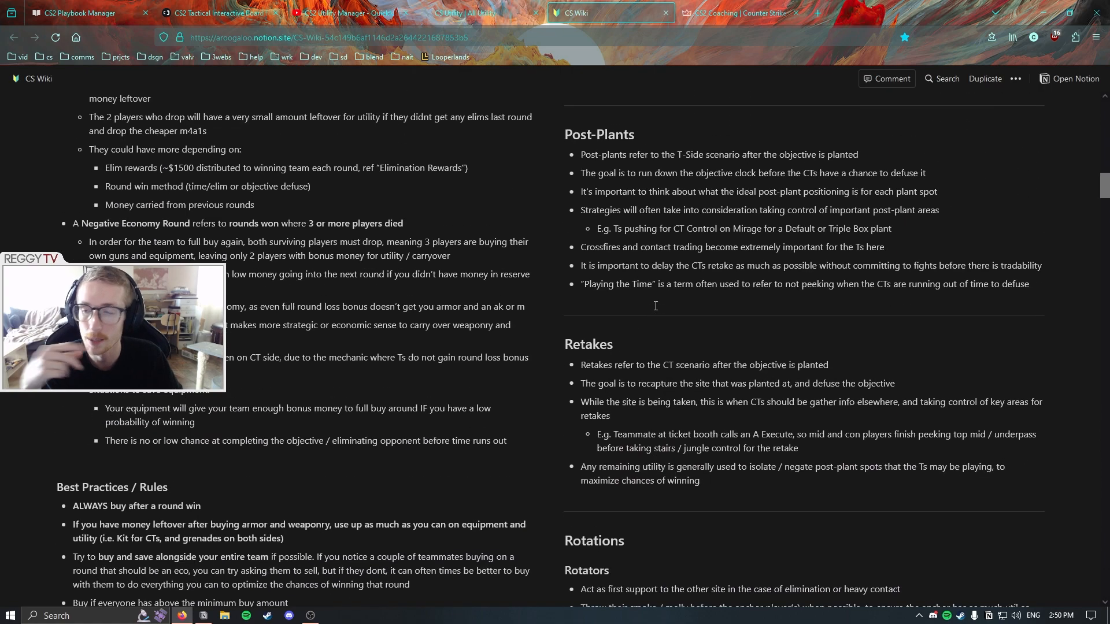
scroll("down", 3)
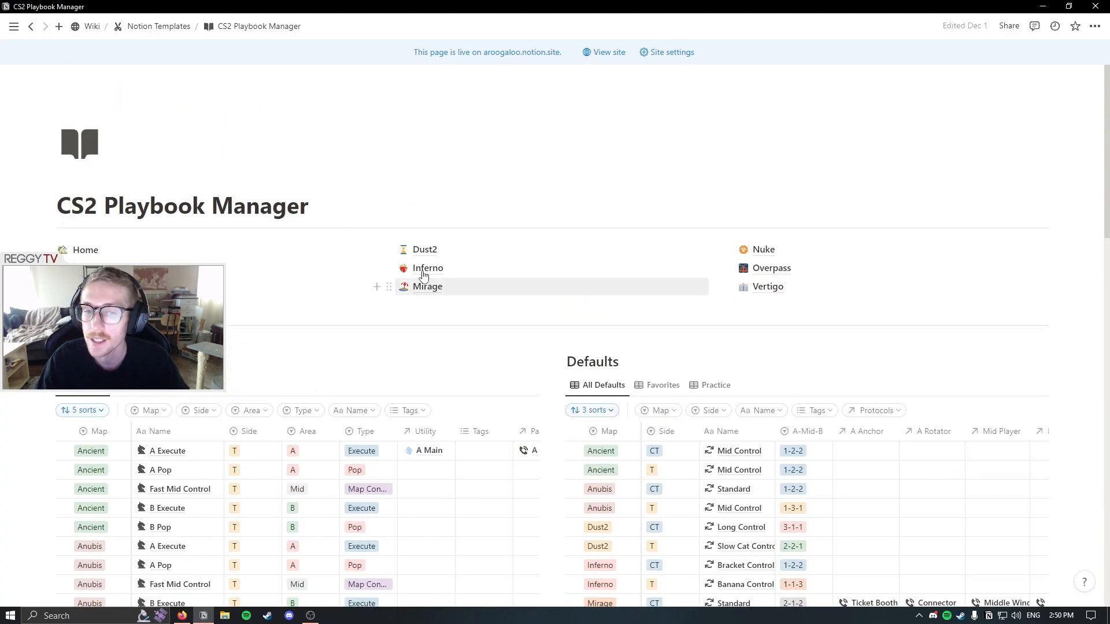
Go back to Reggy's Playbook and pick Mirage from the map navigation.
left_click(12, 26)
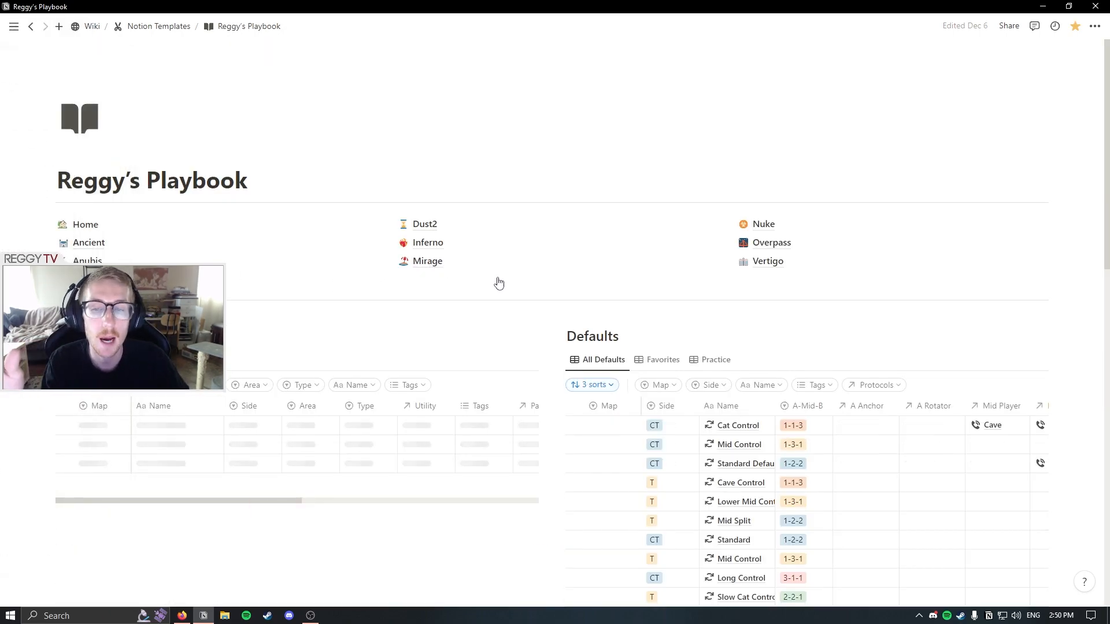
left_click(428, 262)
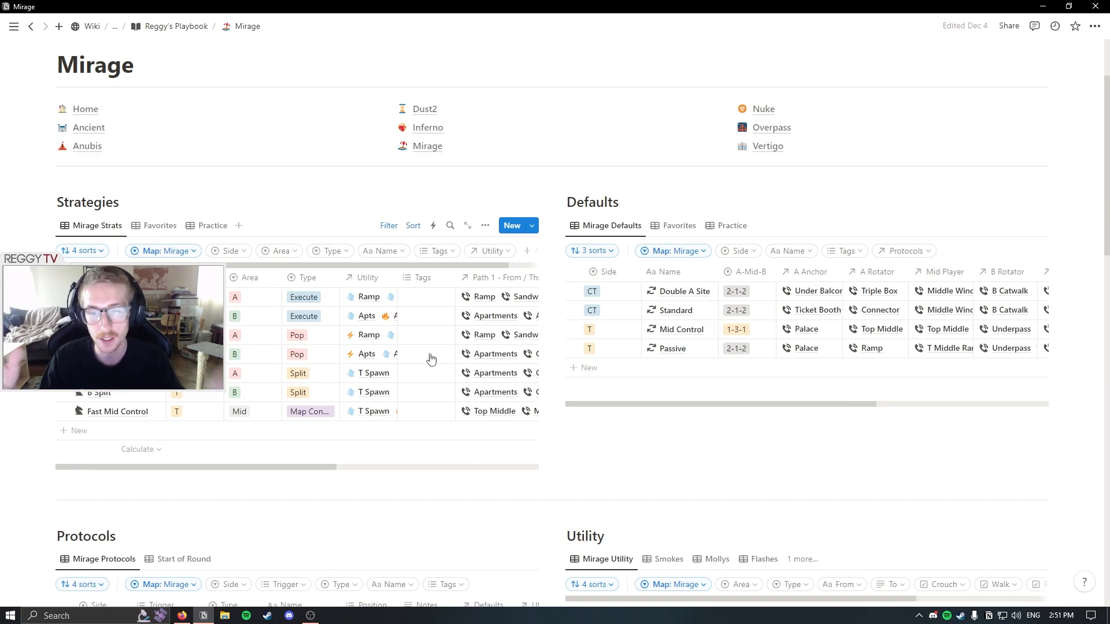
Scroll through the Mirage Defaults table and open Flash Mid in side peek.
scroll("down", 3)
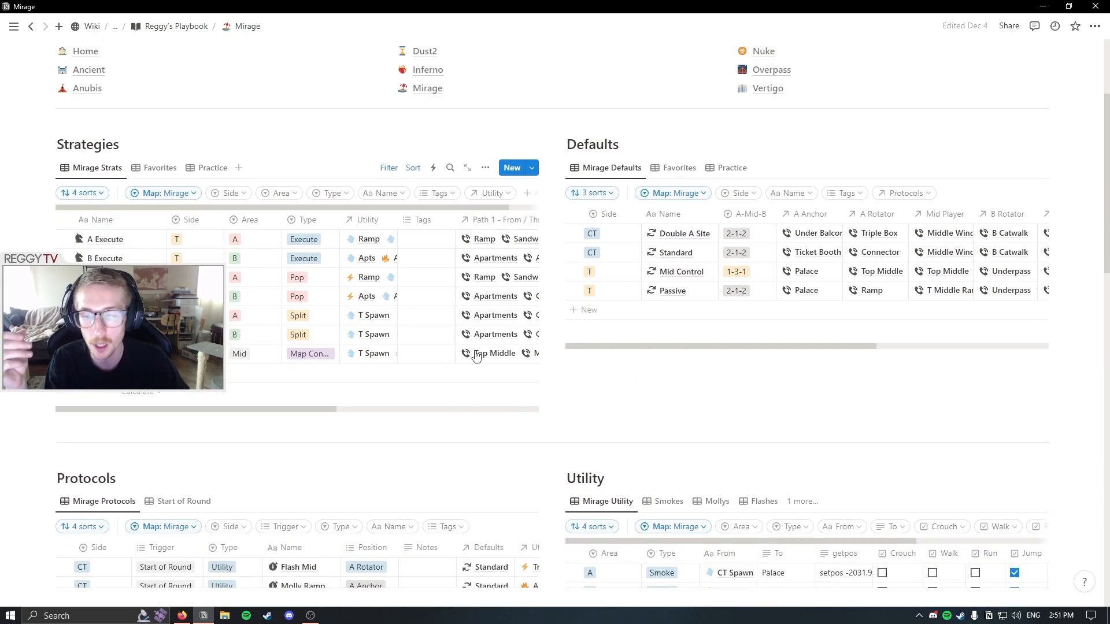
scroll("down", 3)
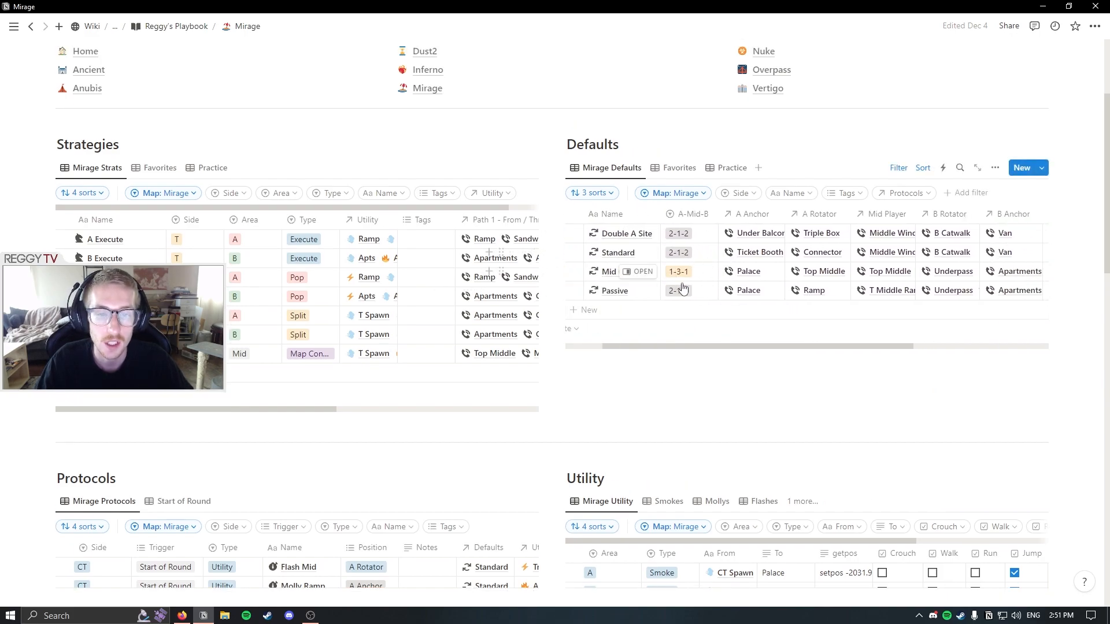
scroll("right", 3)
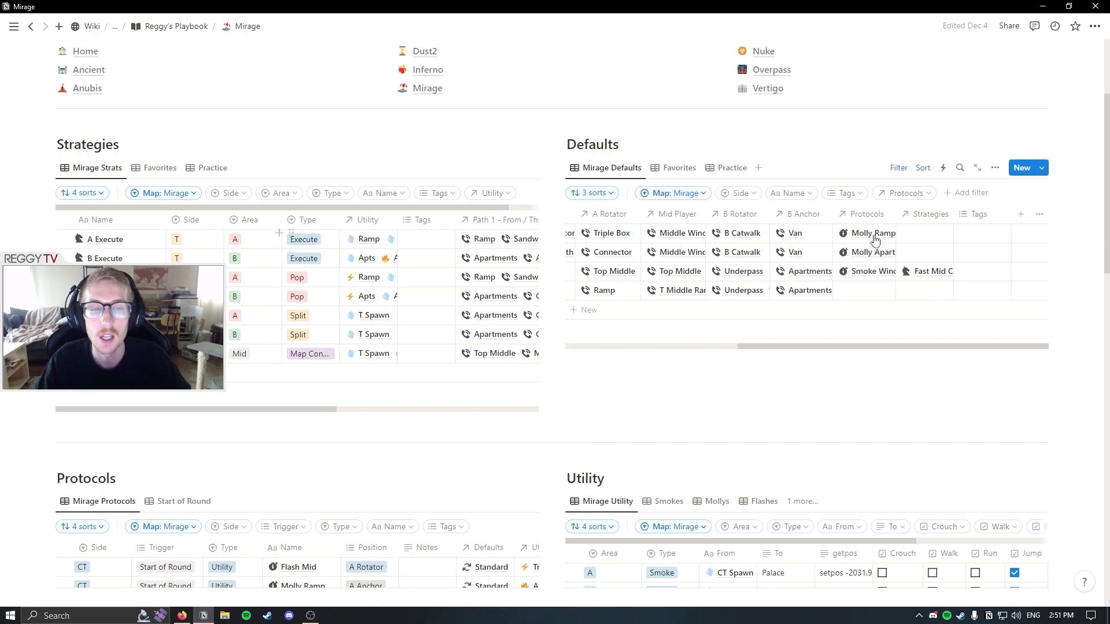
left_click(868, 233)
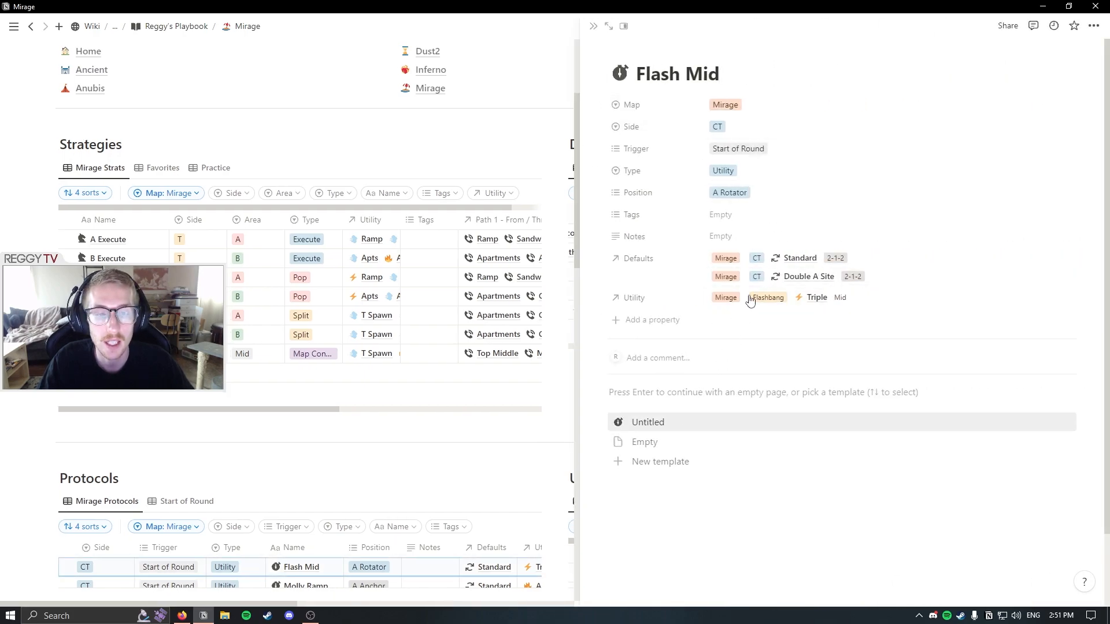
Close the Flash Mid peek and reach Fast Mid Control in the Mid Control row.
left_click(816, 297)
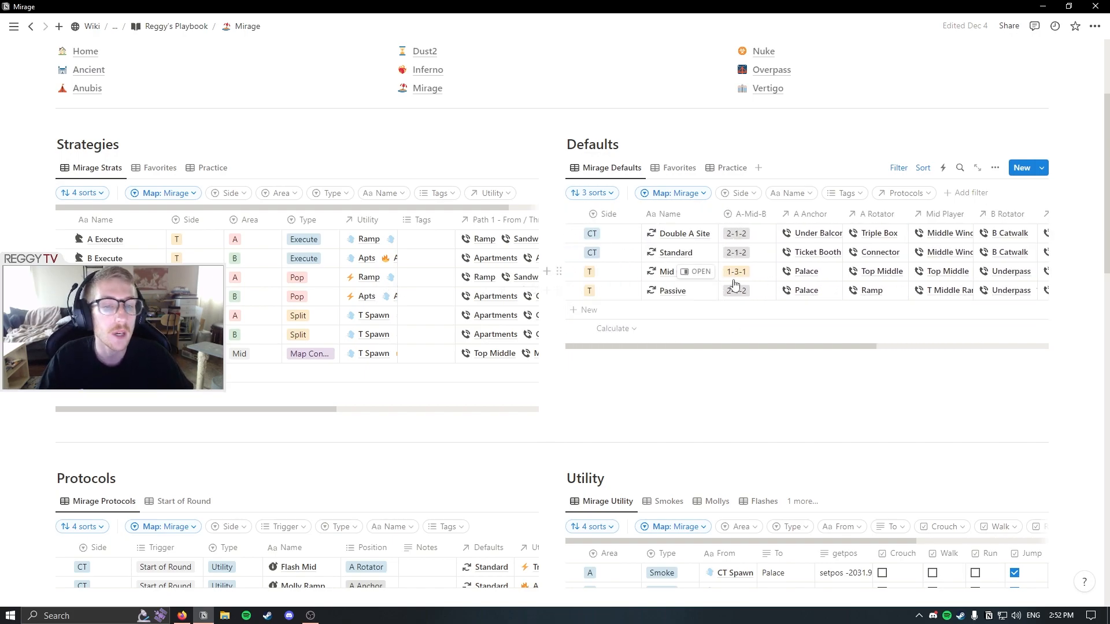
scroll("right", 3)
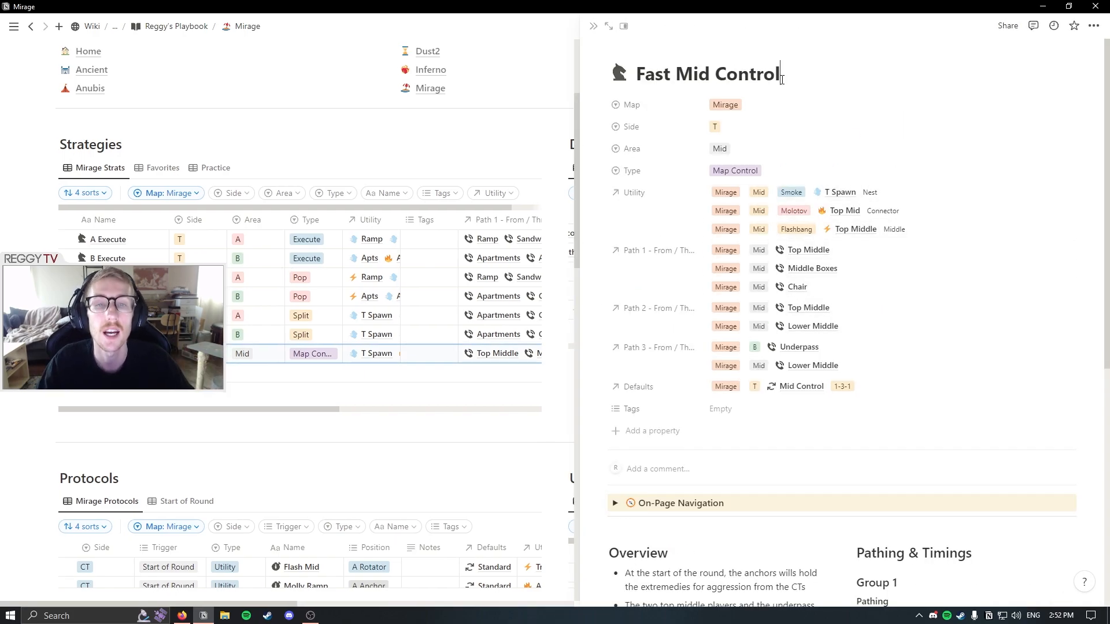
Scroll through the Fast Mid Control overview and its three paths.
scroll("down", 3)
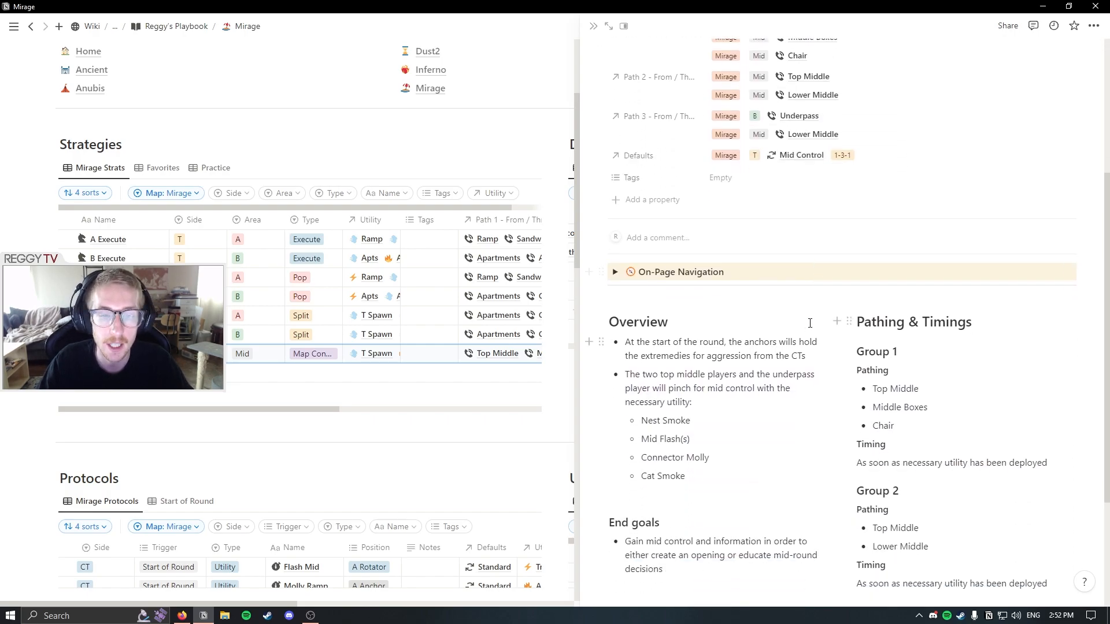
scroll("down", 3)
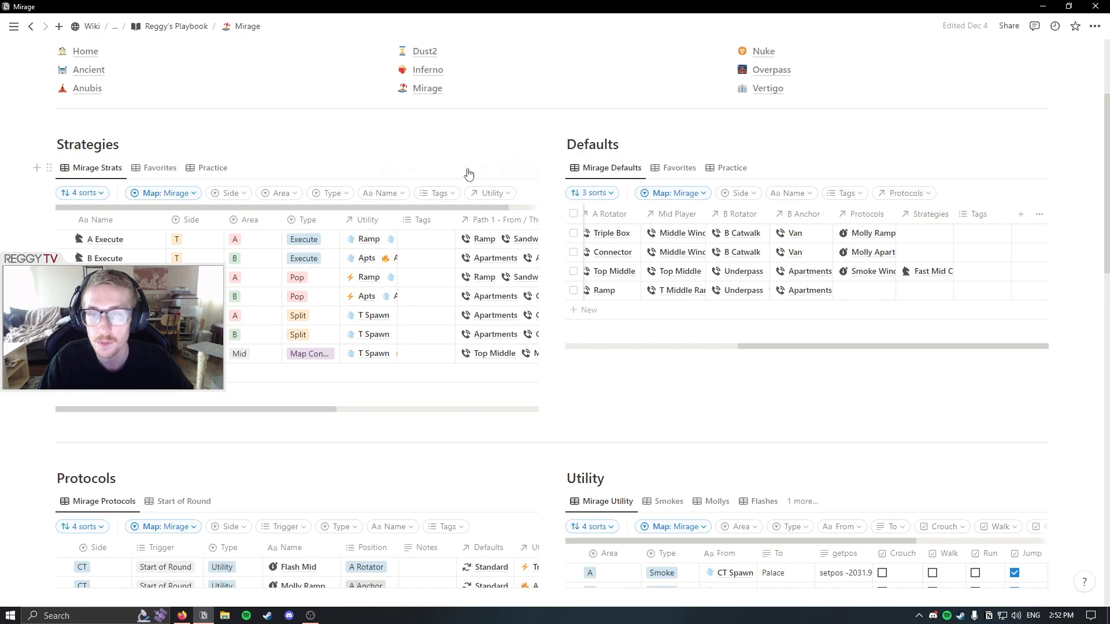
mouse_move(467, 168)
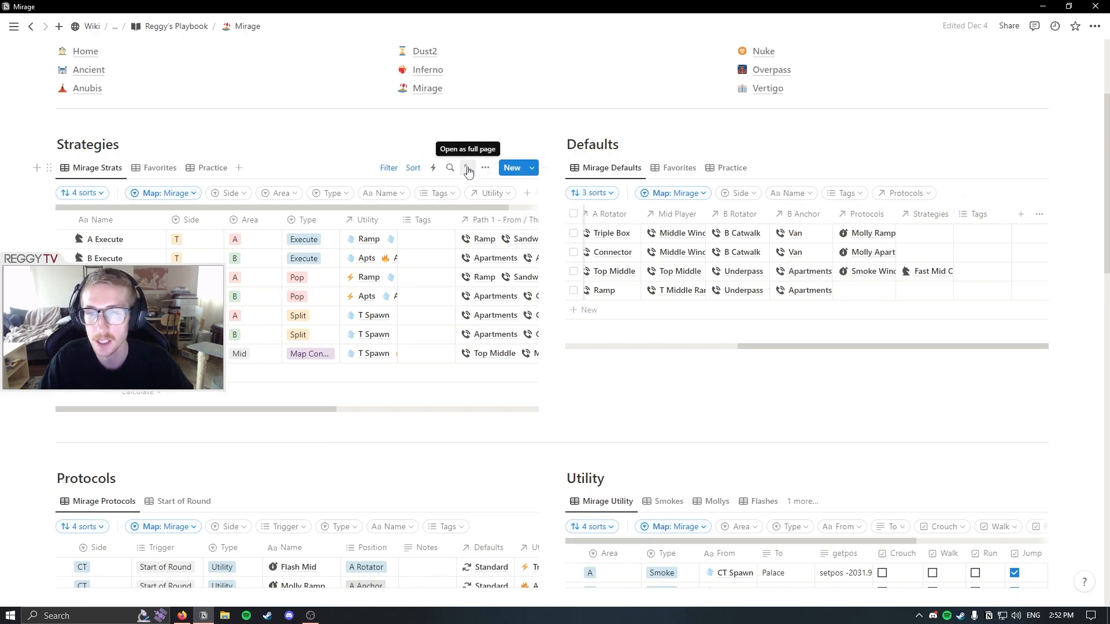
Expand Mirage Strats to full page and show Fast Mid Control's Path 1 callouts.
left_click(467, 168)
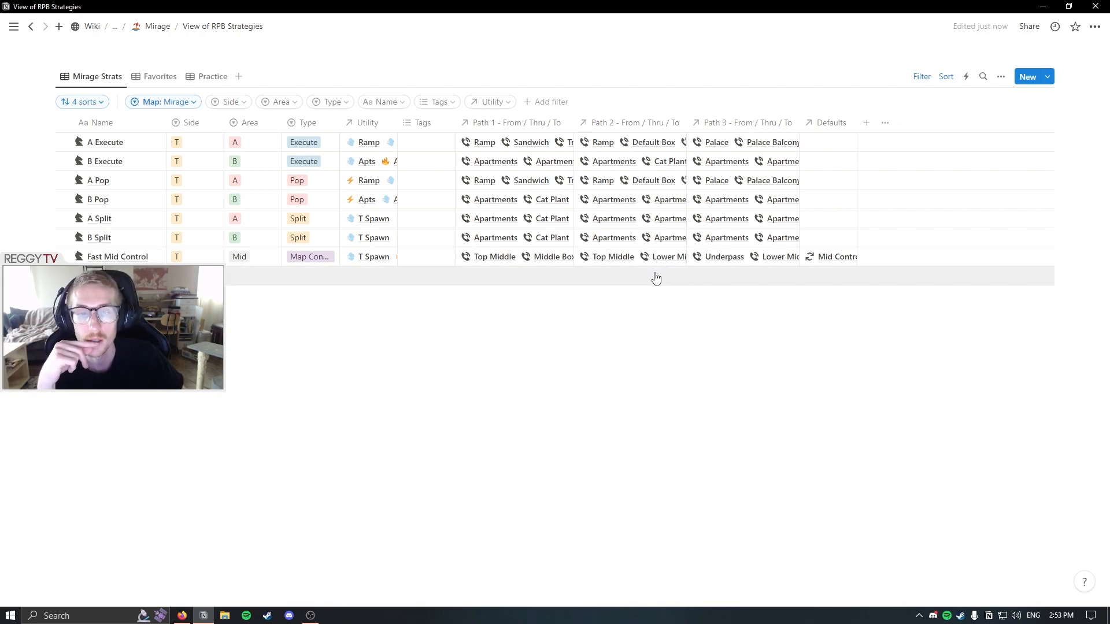
mouse_move(763, 262)
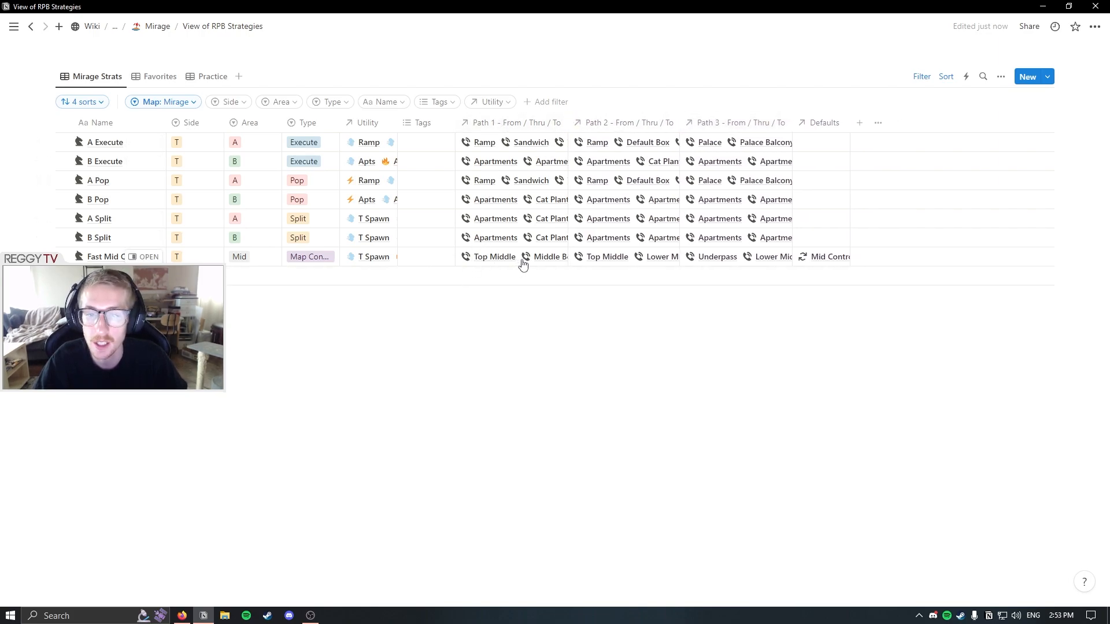
left_click(513, 256)
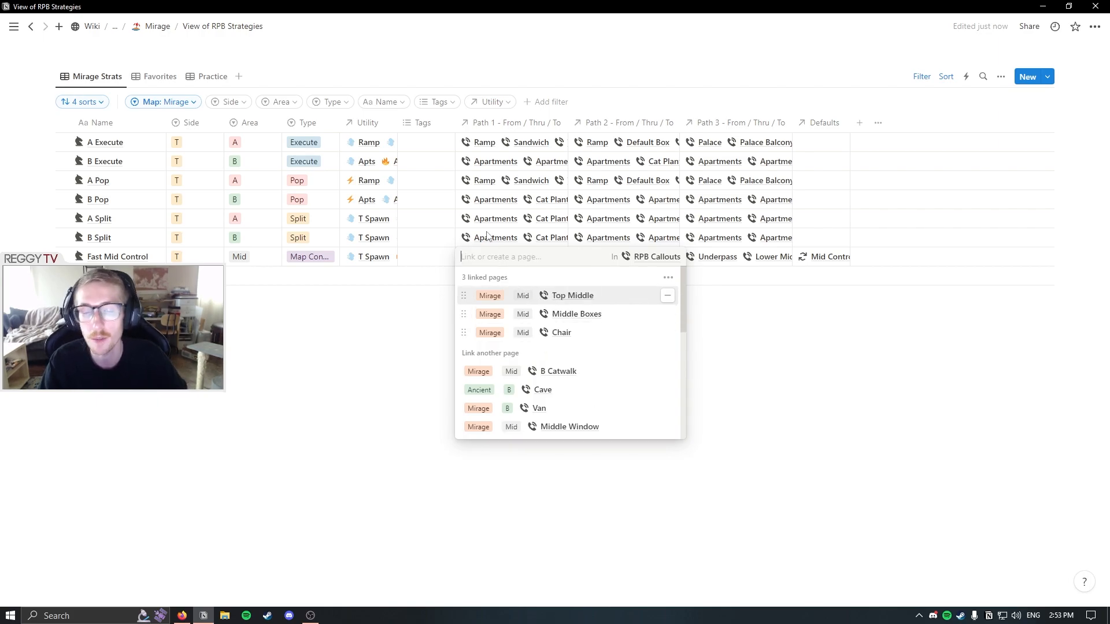
Close Fast Mid Control's linked callouts list and show A Execute's Type options.
left_click(572, 296)
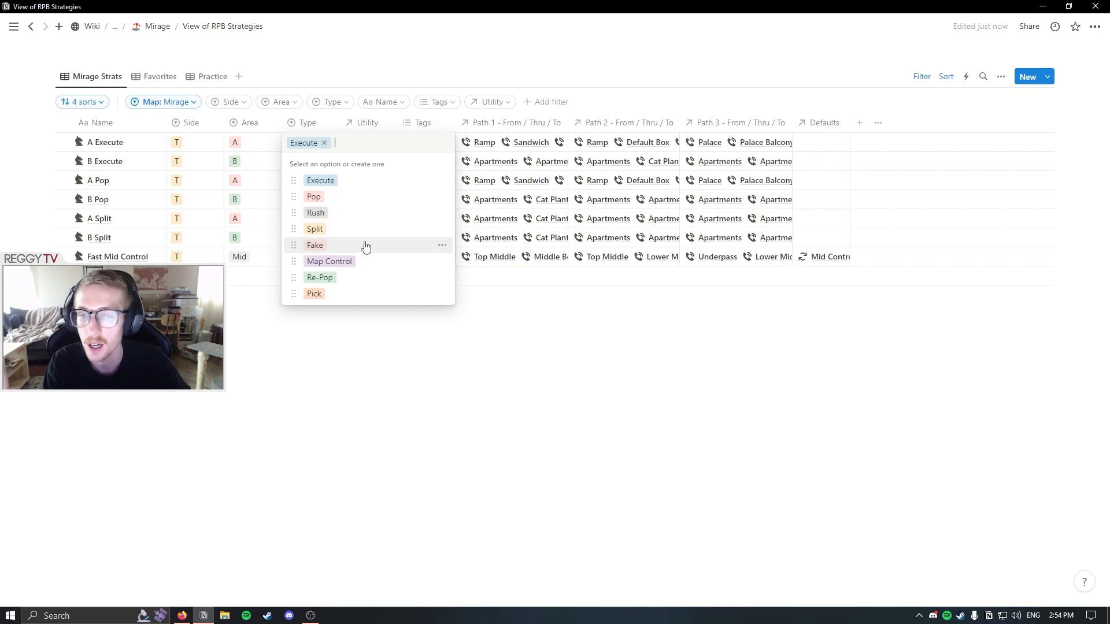
mouse_move(363, 264)
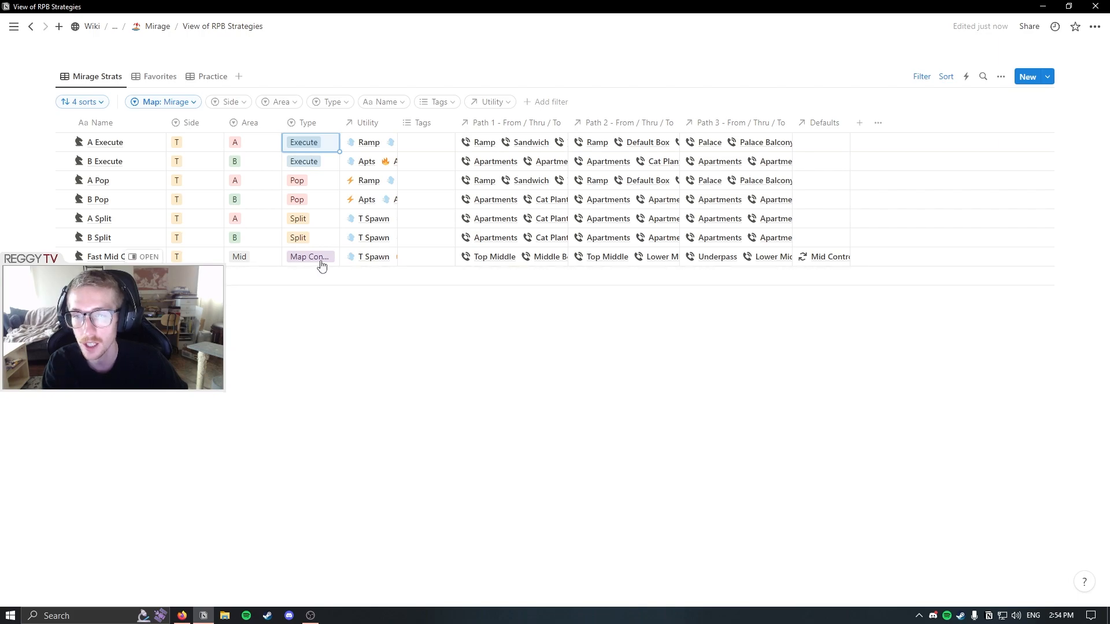
Dismiss A Execute's Type options, keeping Execute, and return to the Mirage map page.
left_click(303, 142)
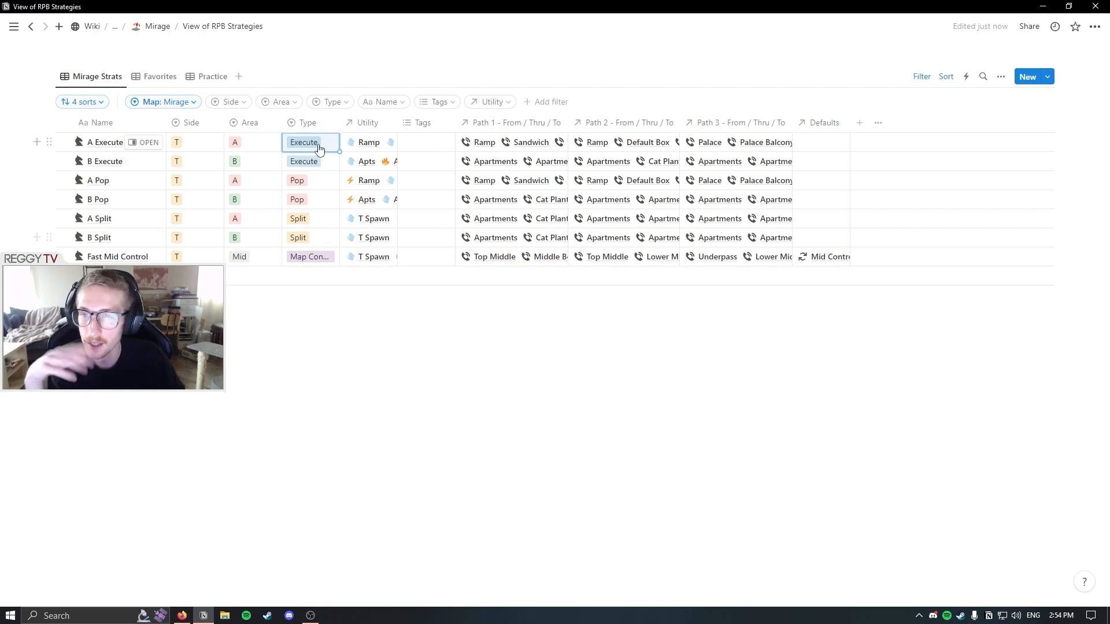
mouse_move(386, 152)
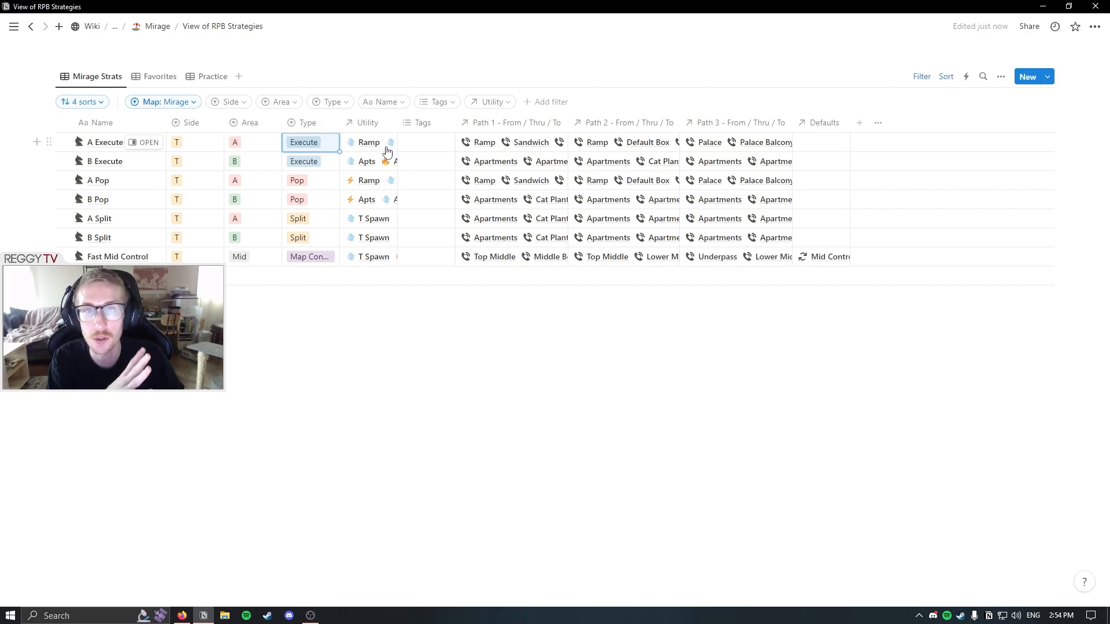
left_click(368, 142)
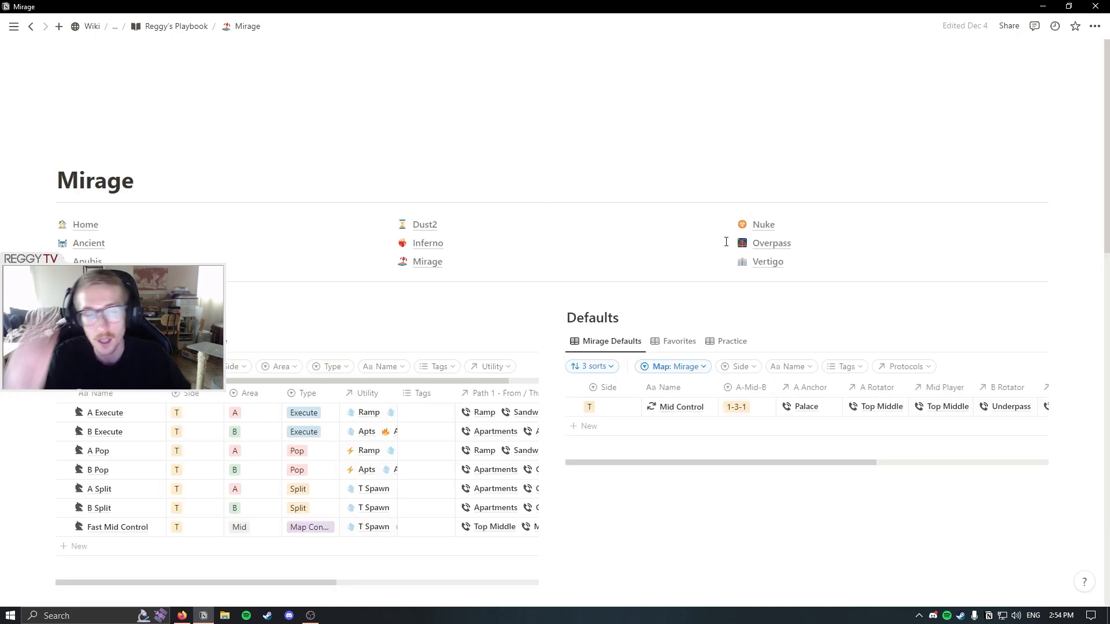
scroll("down", 3)
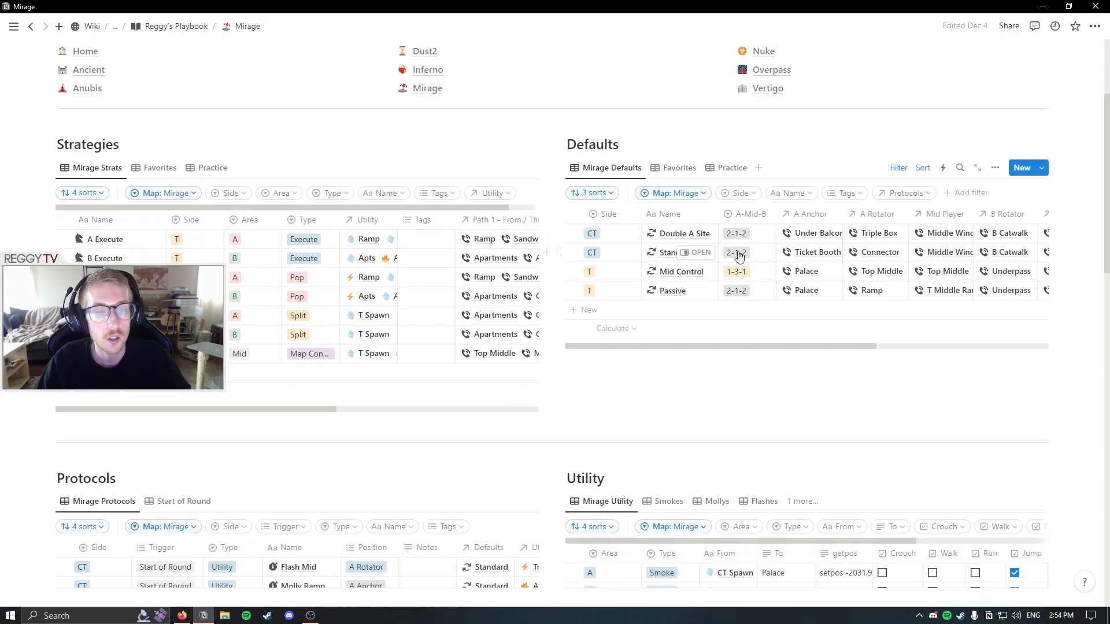
left_click(745, 233)
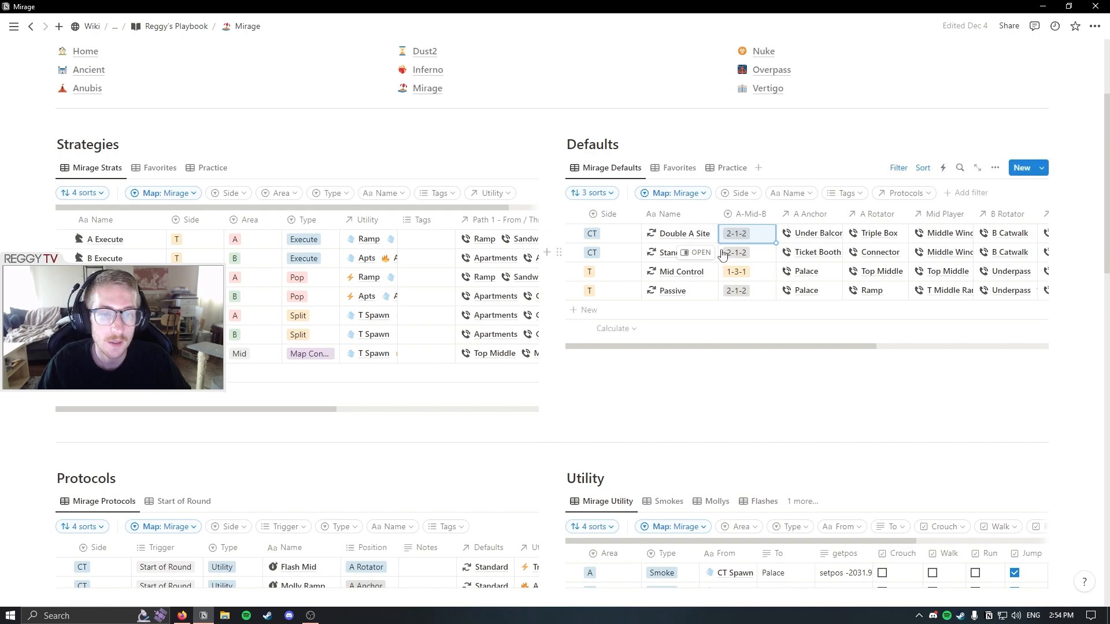
scroll("right", 3)
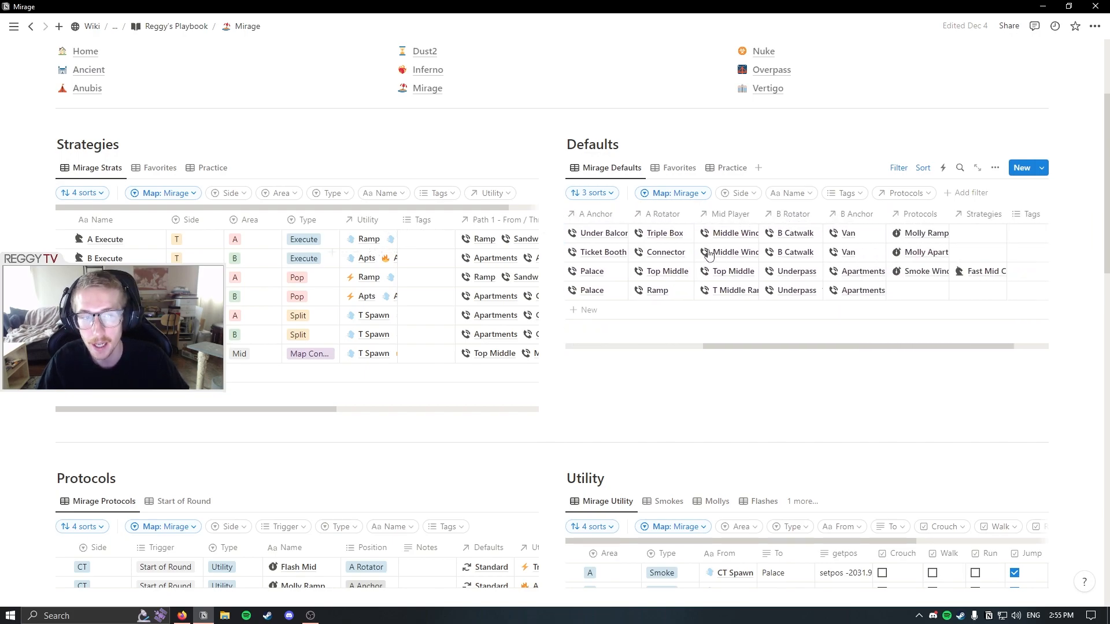
scroll("down", 3)
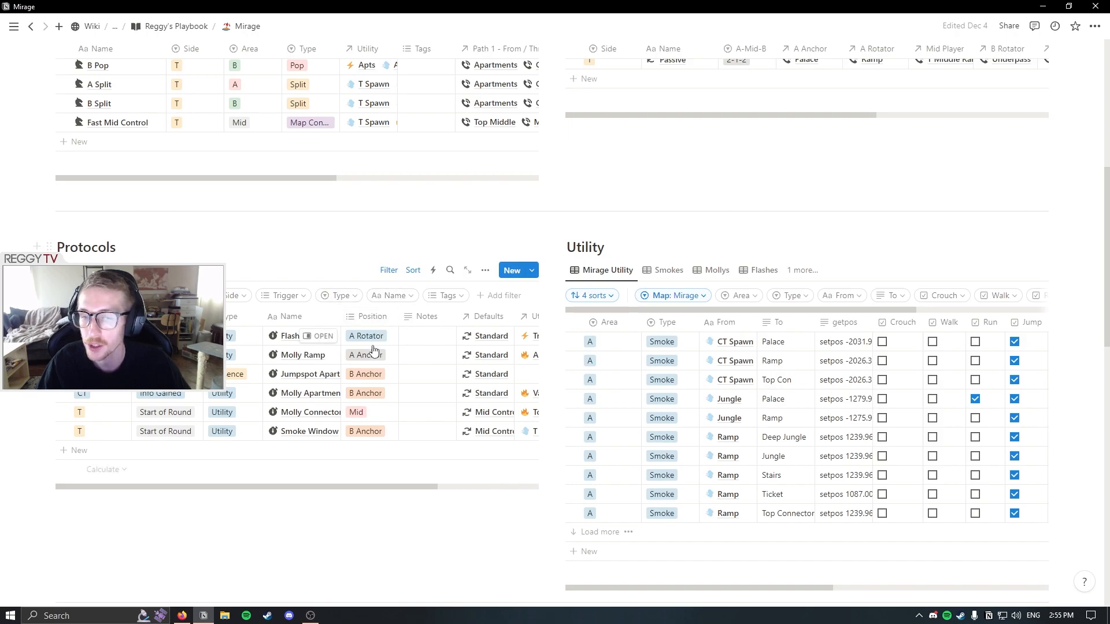
Leave the Protocols table and return to Reggy's Playbook's unfiltered all-map databases.
left_click(366, 355)
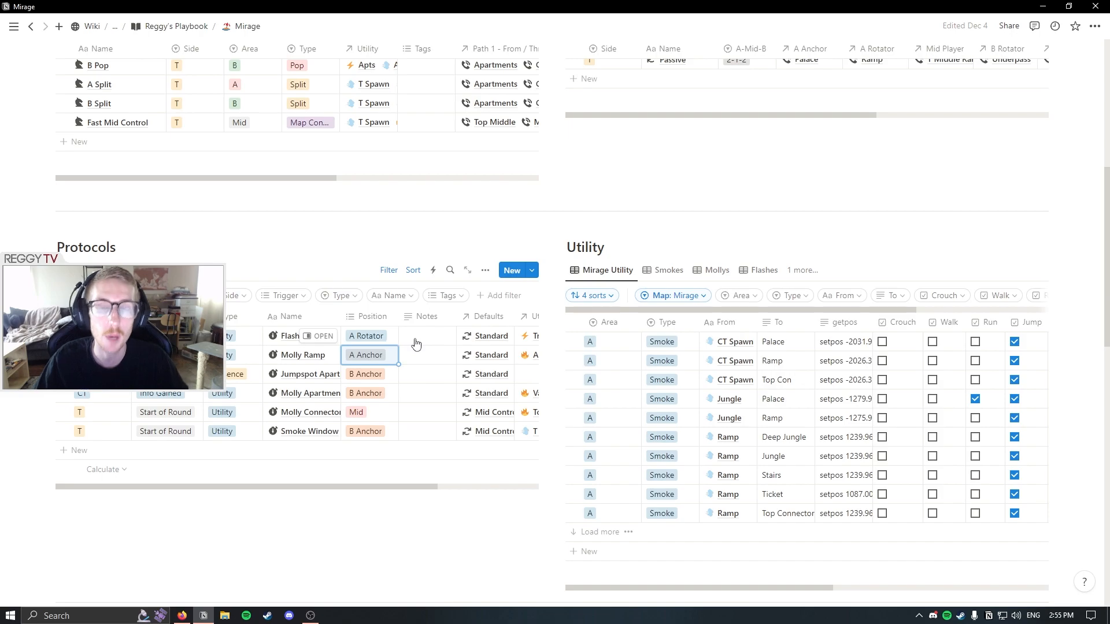
scroll("down", 3)
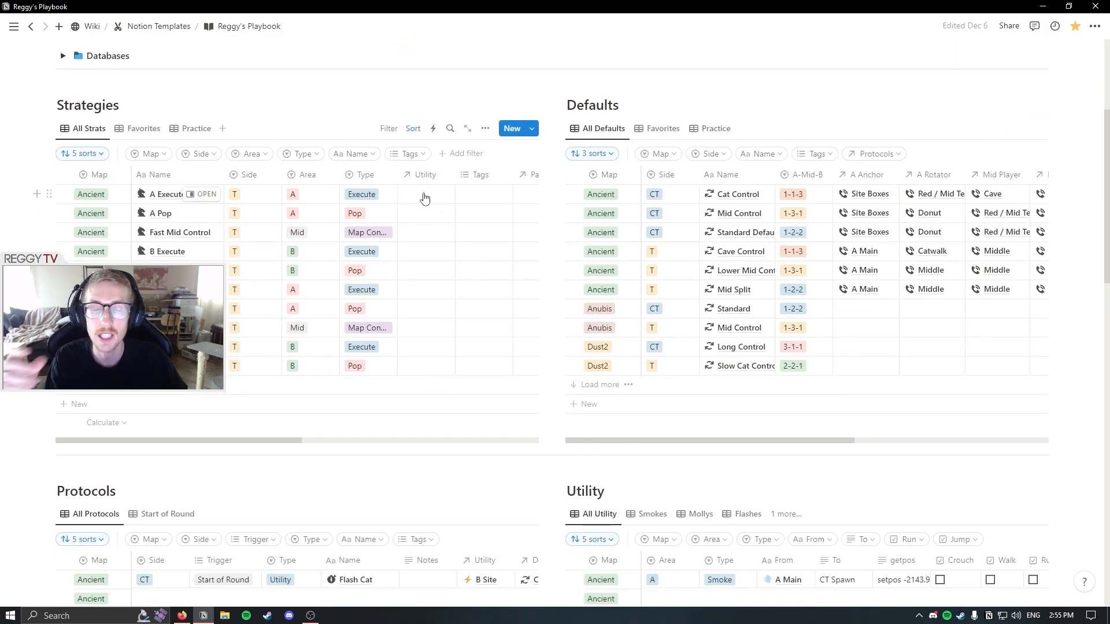
Open the Databases toggle to show RPB Strategies, RPB Defaults and RPB Protocols.
left_click(423, 195)
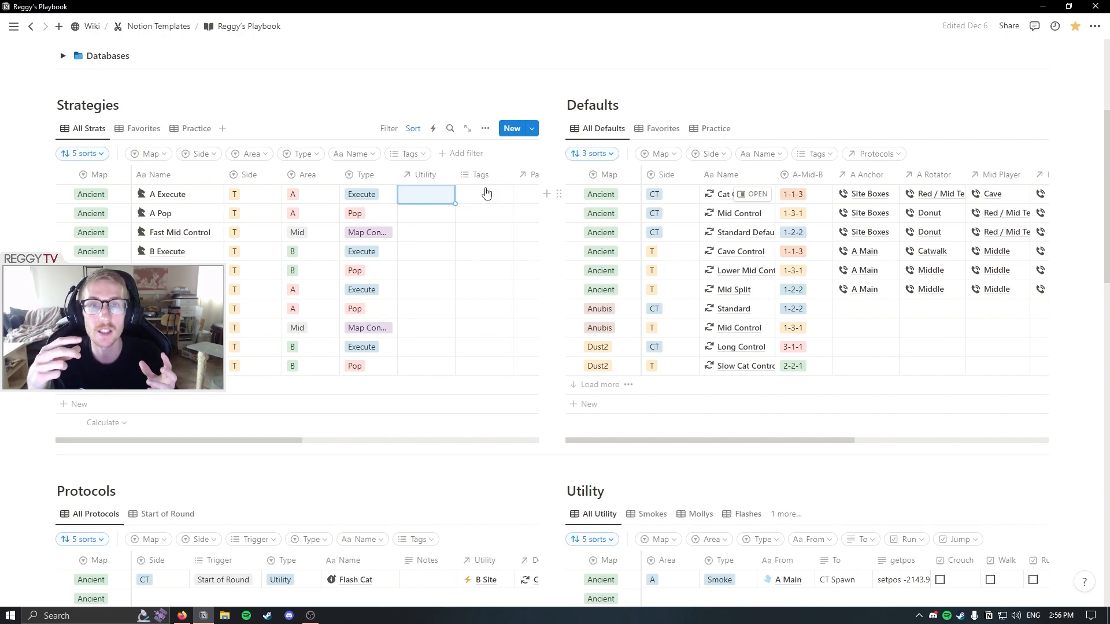
left_click(485, 129)
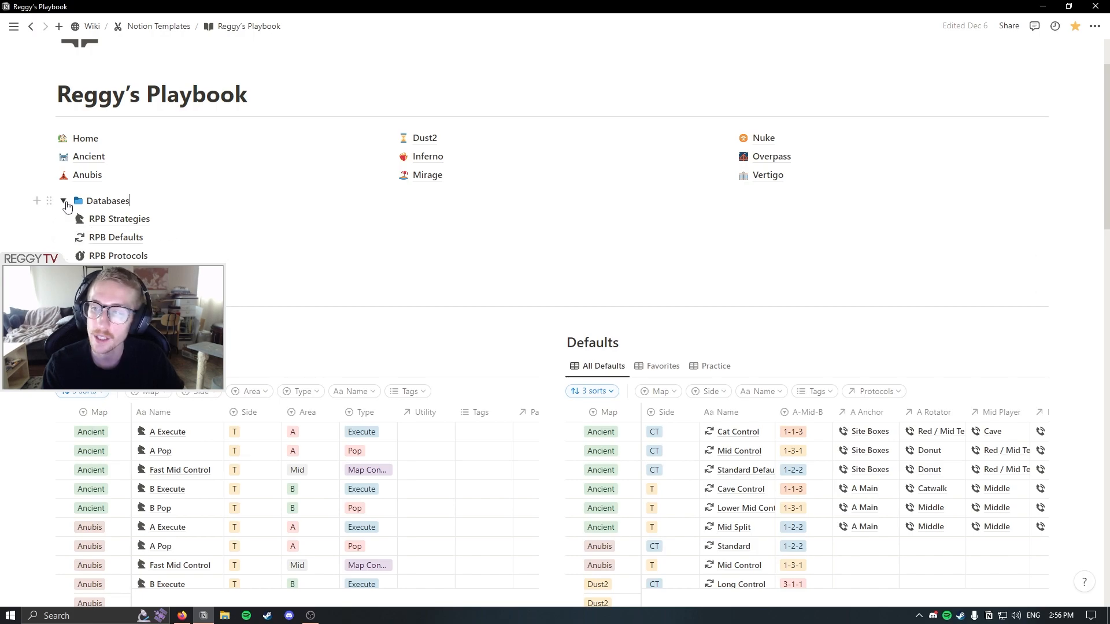
Fold the Databases toggle closed, leaving map links above the Strategies and Defaults tables.
left_click(63, 201)
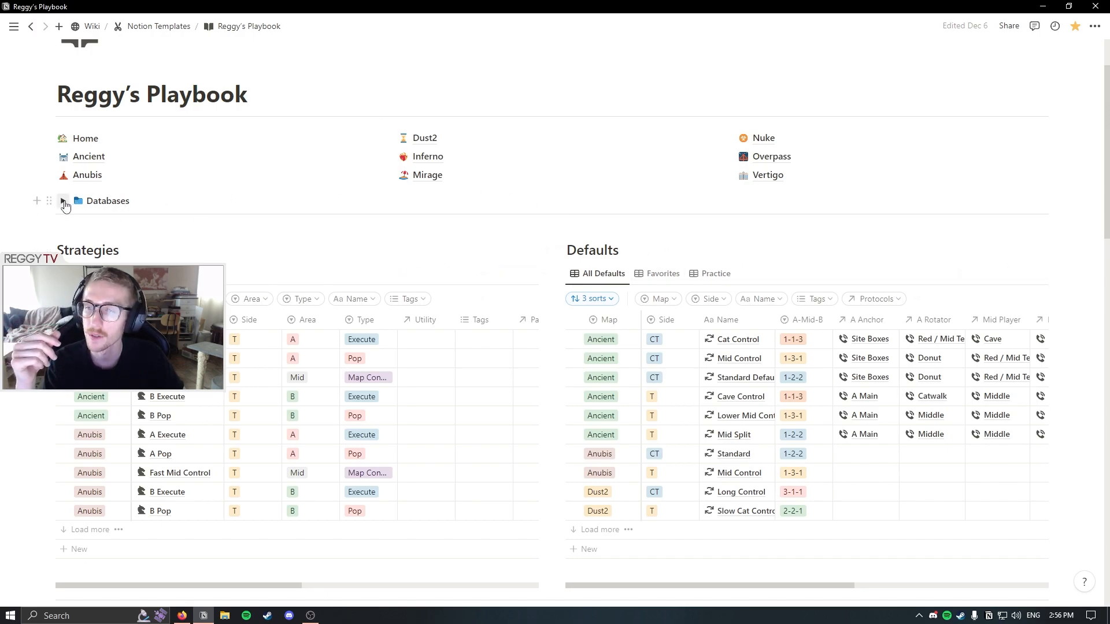
left_click(63, 202)
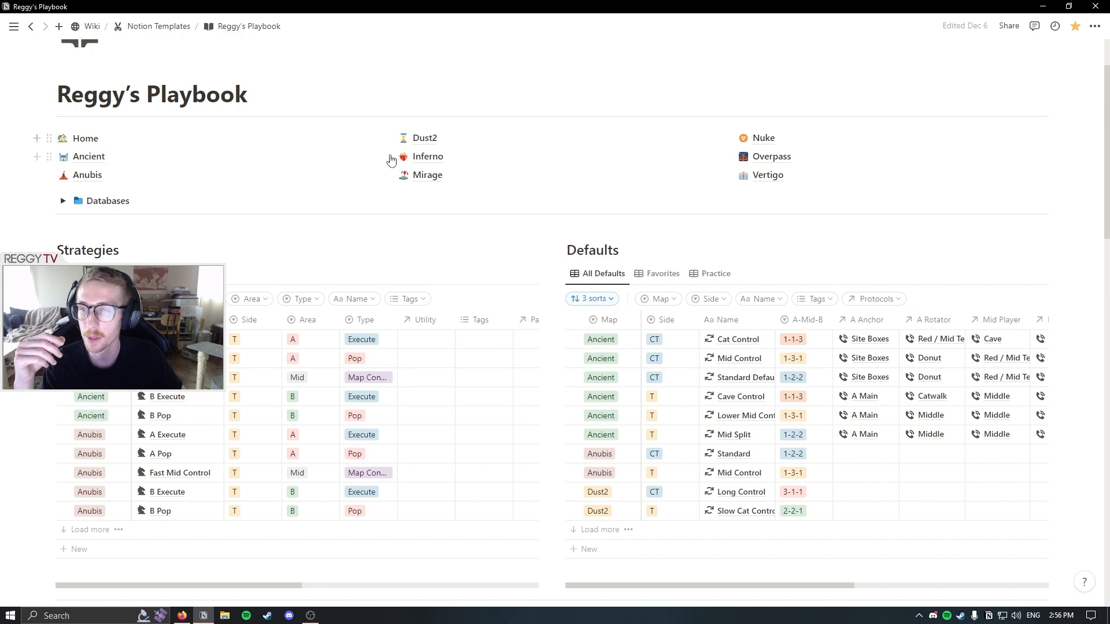